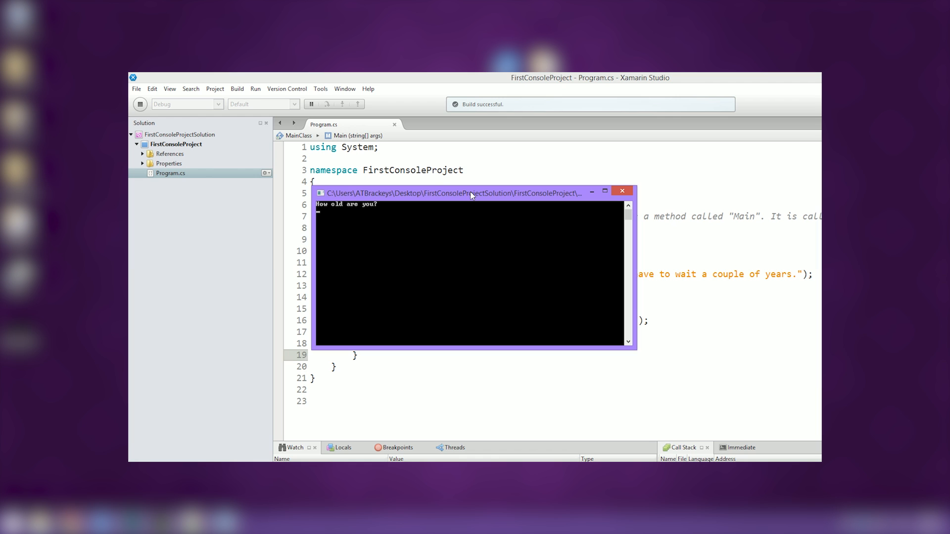
Step: Enter 17 as the age in the running console program
{"action": "type", "text": "17"}
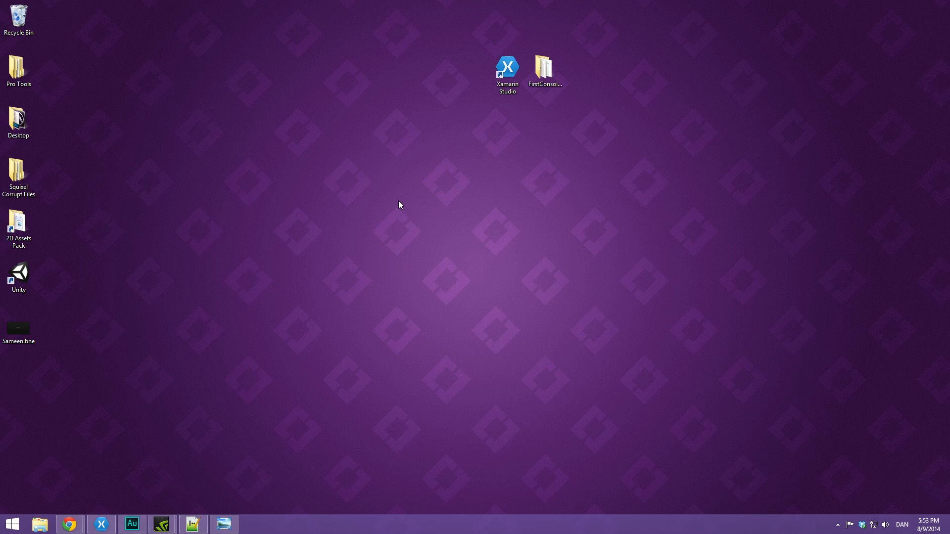
{"action": "mouse_move", "coordinate": [842, 74]}
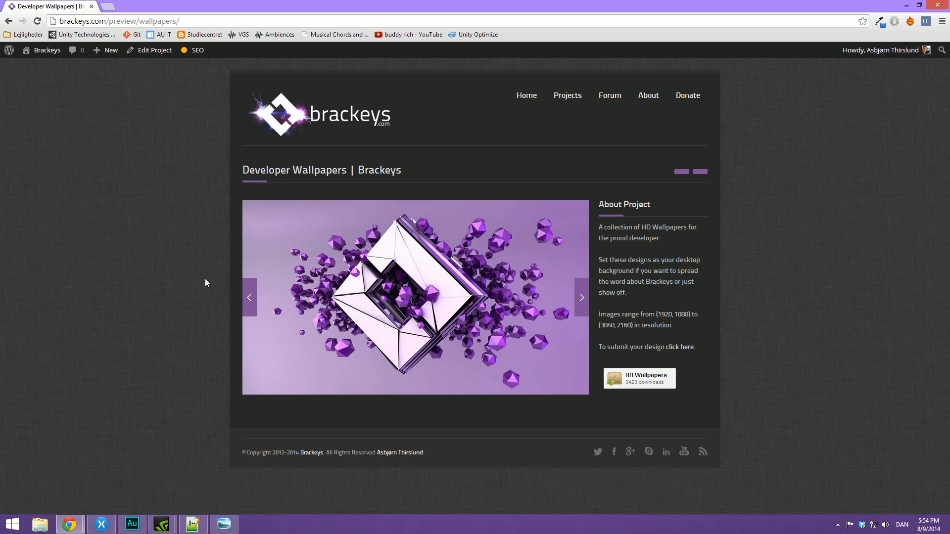
{"action": "mouse_move", "coordinate": [641, 381]}
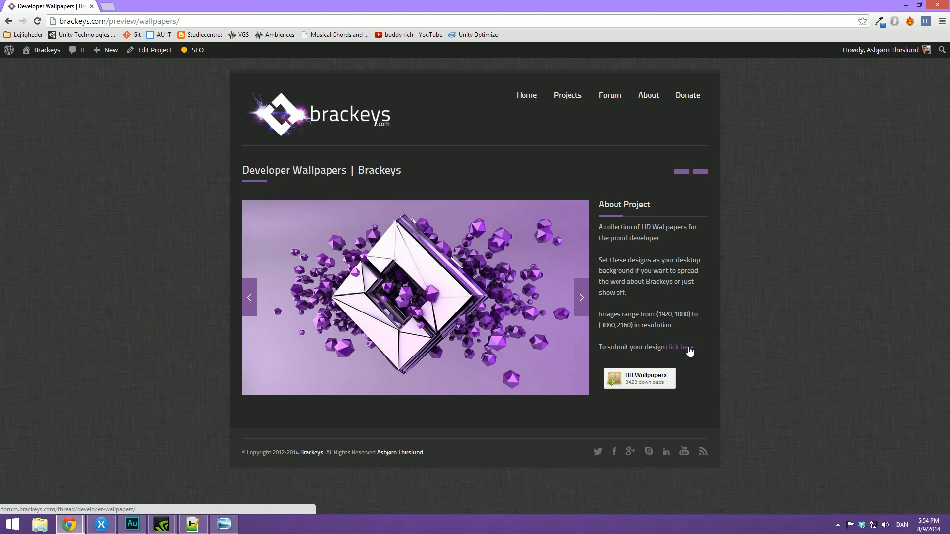
{"action": "mouse_move", "coordinate": [71, 175]}
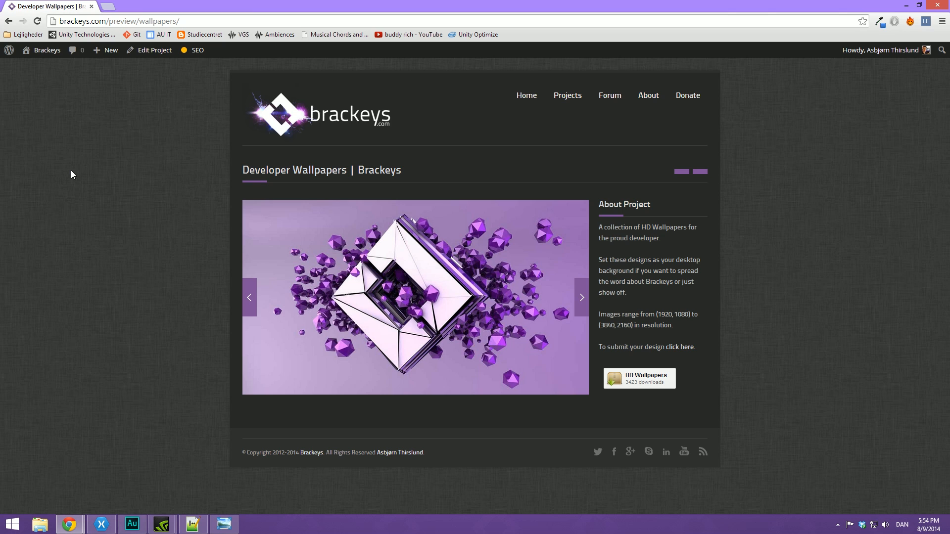
Step: View the Developer Wallpapers image in Photo Viewer, then close it
{"action": "left_click", "coordinate": [580, 297]}
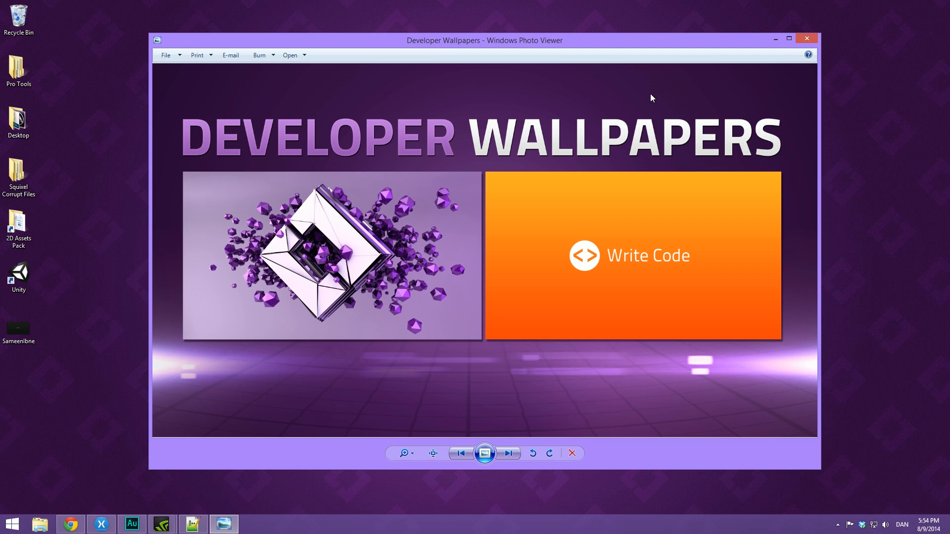
{"action": "left_click", "coordinate": [807, 39]}
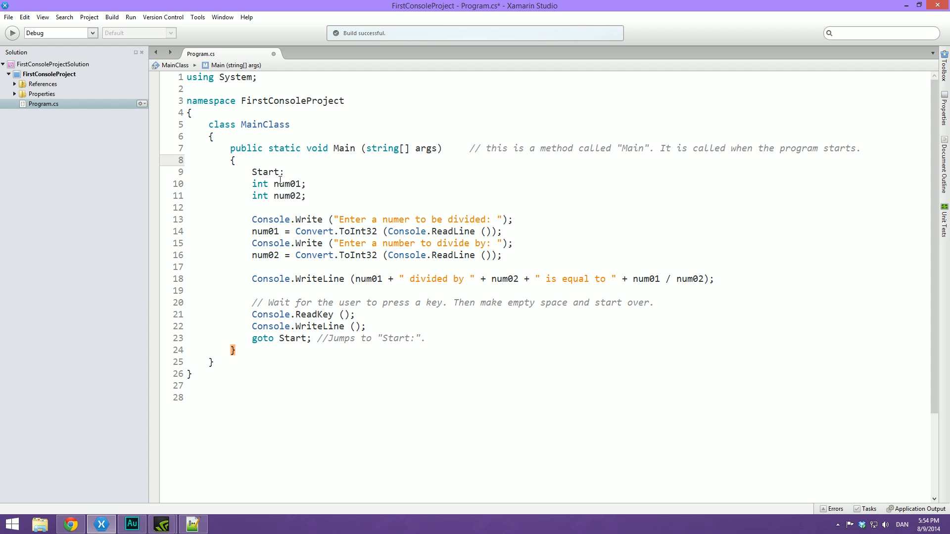
Step: Change the semicolon after the Start label on line 9 to a colon
{"action": "left_click", "coordinate": [427, 338]}
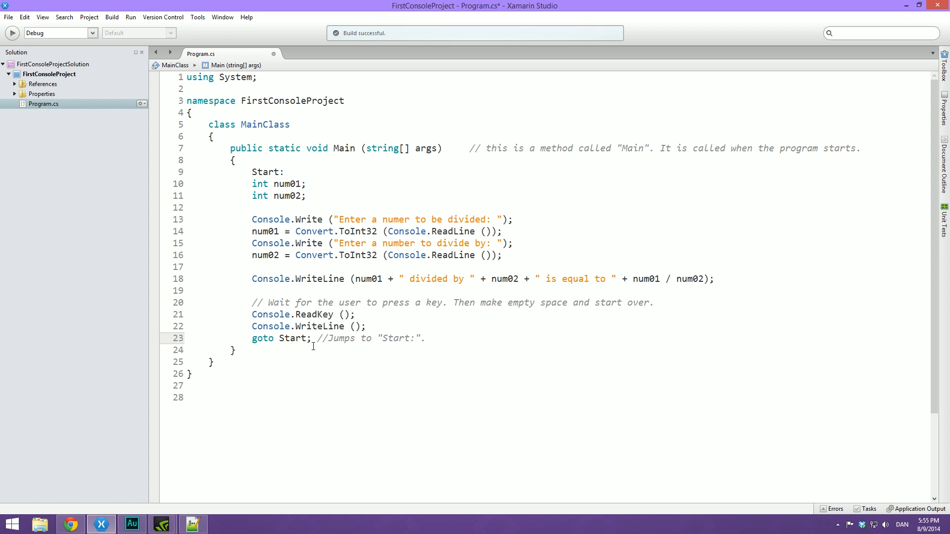
{"action": "mouse_move", "coordinate": [434, 272]}
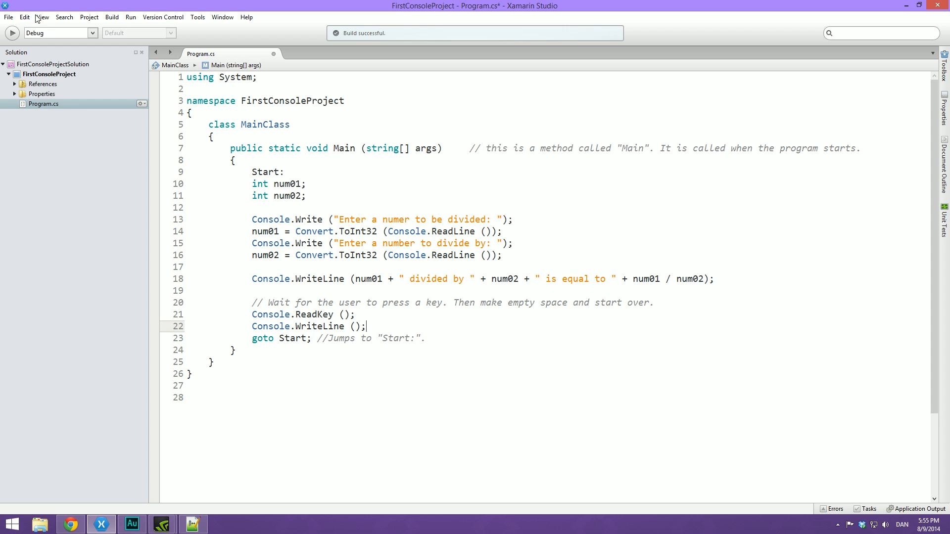
Step: Run the division program and enter 30 and 5 at the console prompts
{"action": "left_click", "coordinate": [11, 32]}
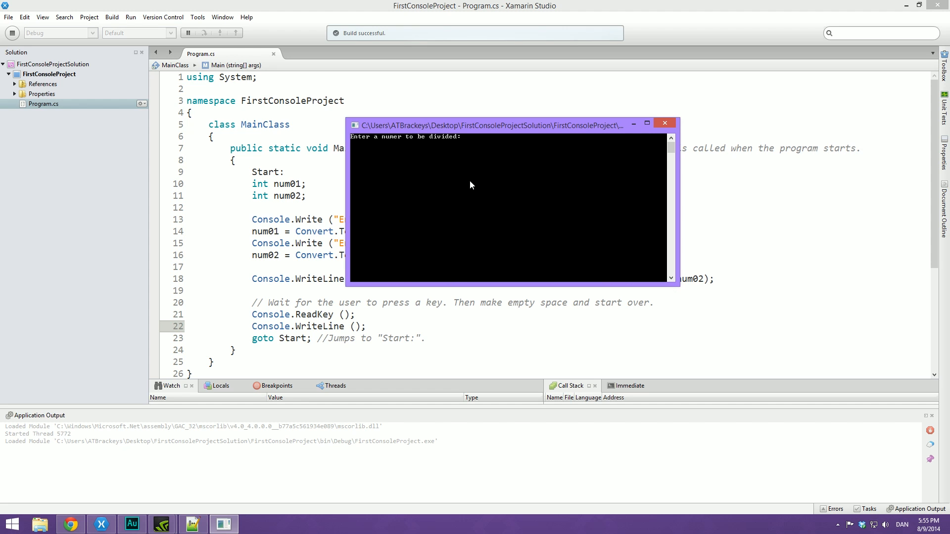
{"action": "type", "text": "30"}
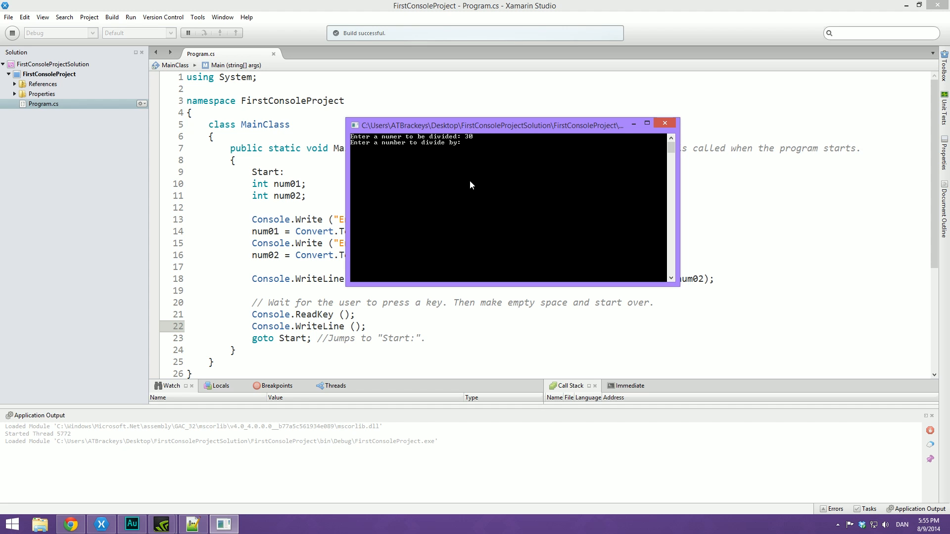
{"action": "type", "text": "5"}
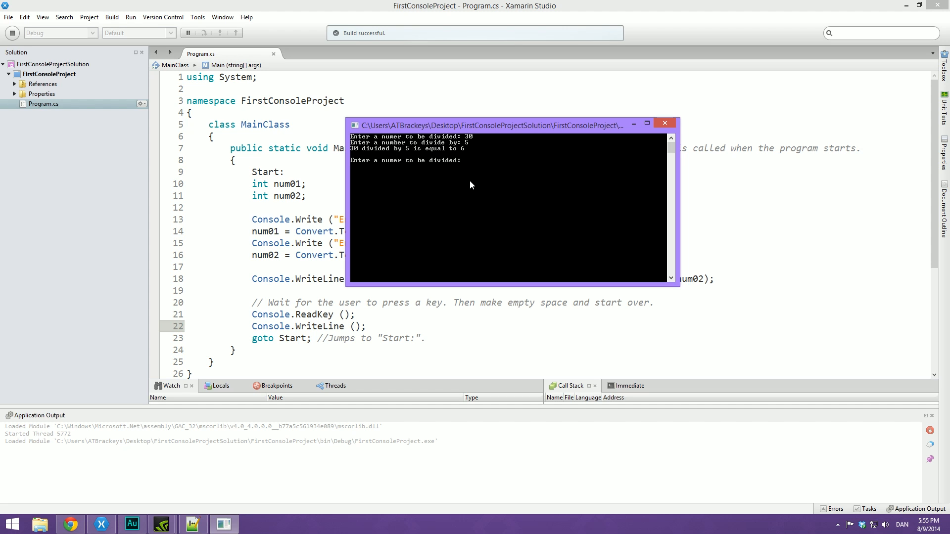
{"action": "mouse_move", "coordinate": [484, 176]}
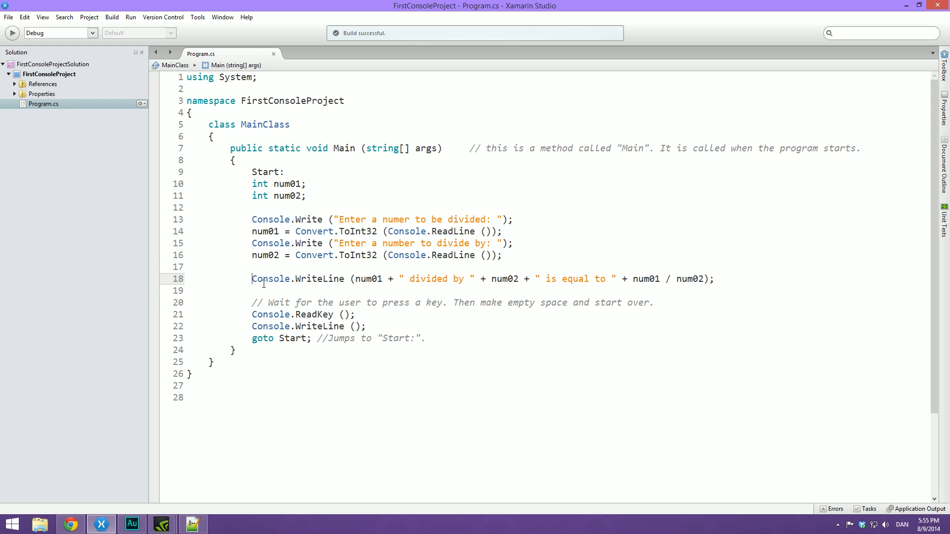
Step: Highlight the result line, the ReadKey line, and both Start label occurrences
{"action": "left_click_drag", "start_coordinate": [252, 278], "coordinate": [713, 278]}
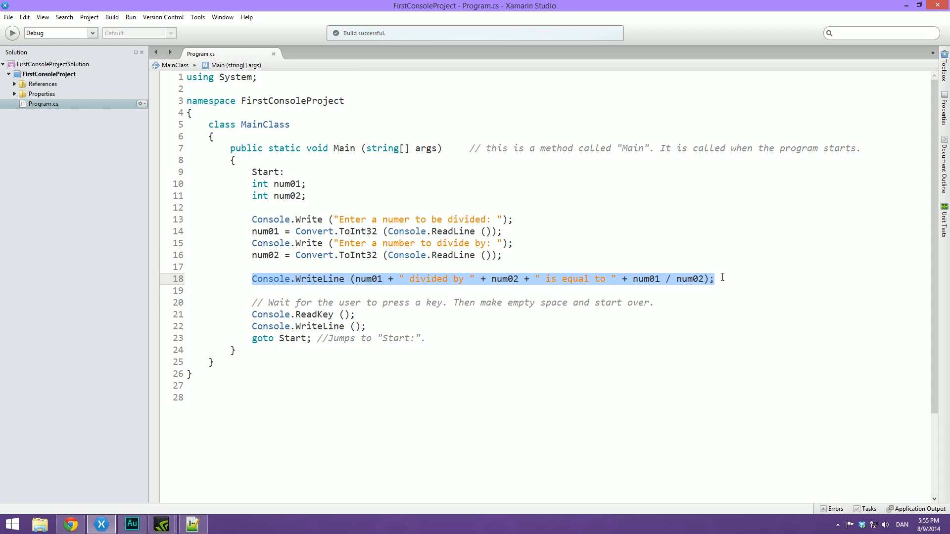
{"action": "mouse_move", "coordinate": [402, 277]}
{"action": "type", "text": "b"}
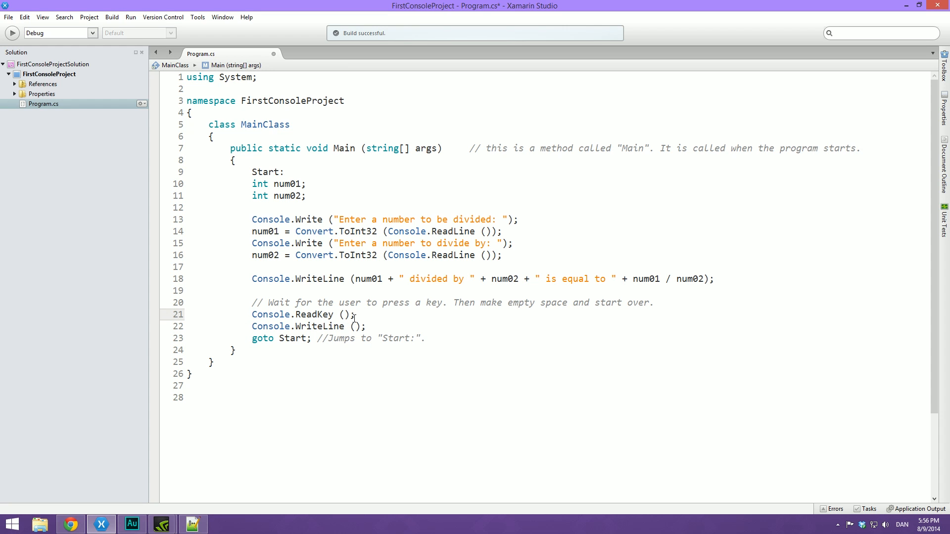
{"action": "triple_click", "coordinate": [303, 314]}
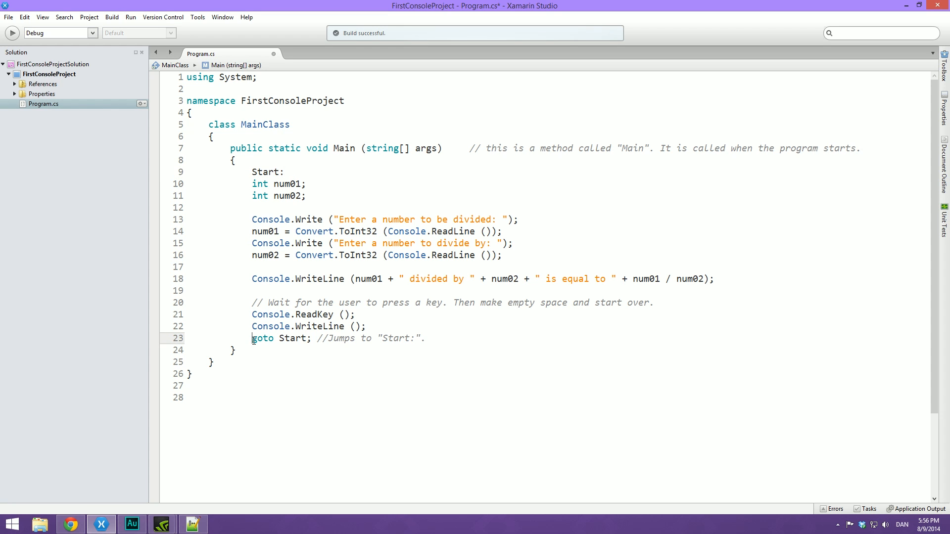
{"action": "double_click", "coordinate": [290, 338]}
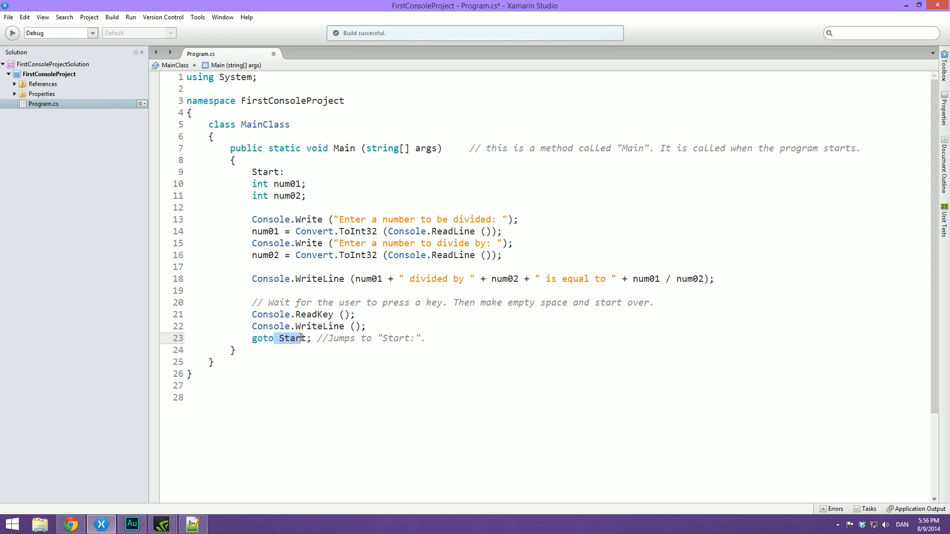
{"action": "left_click", "coordinate": [208, 188]}
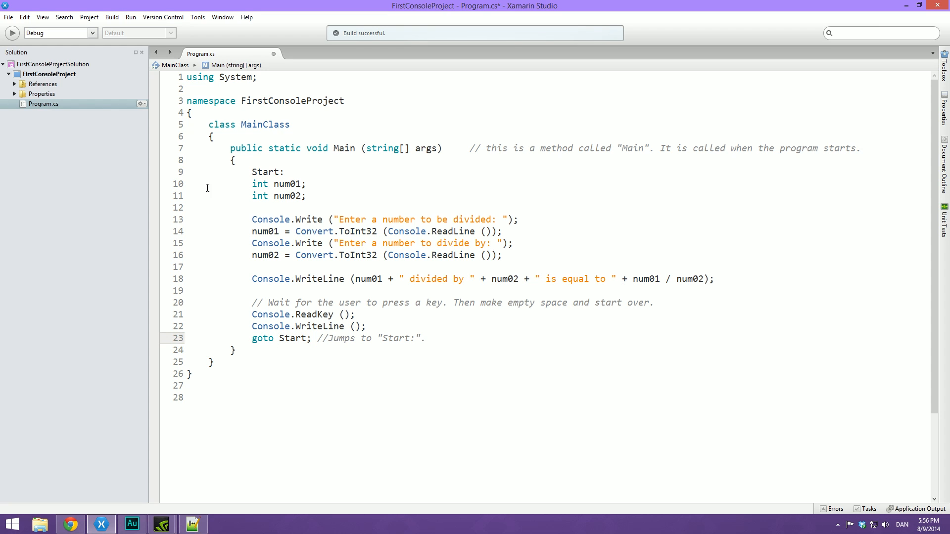
{"action": "double_click", "coordinate": [264, 171]}
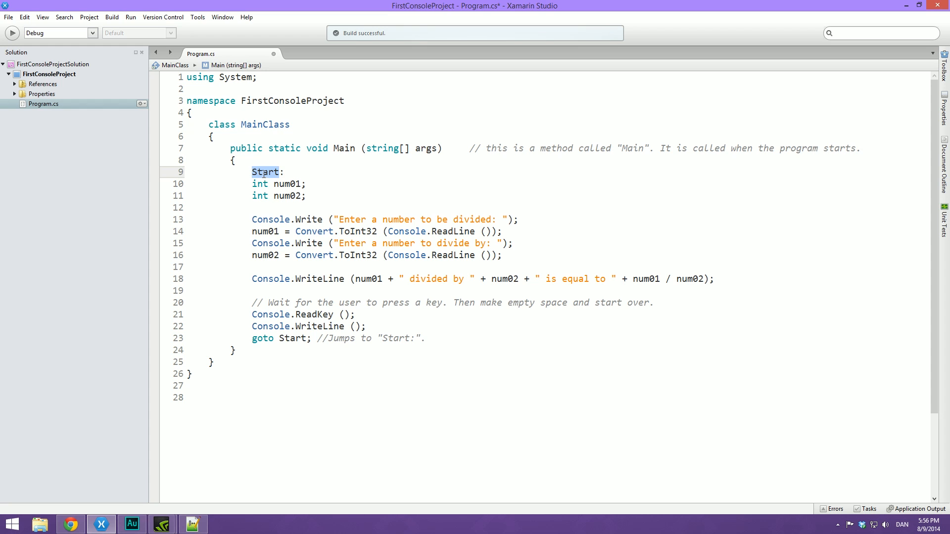
{"action": "mouse_move", "coordinate": [340, 352]}
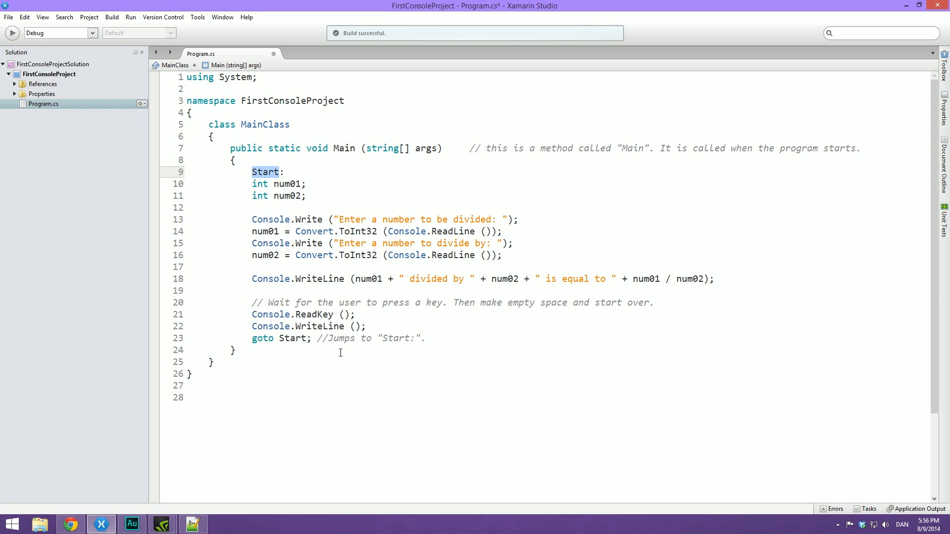
{"action": "mouse_move", "coordinate": [160, 368]}
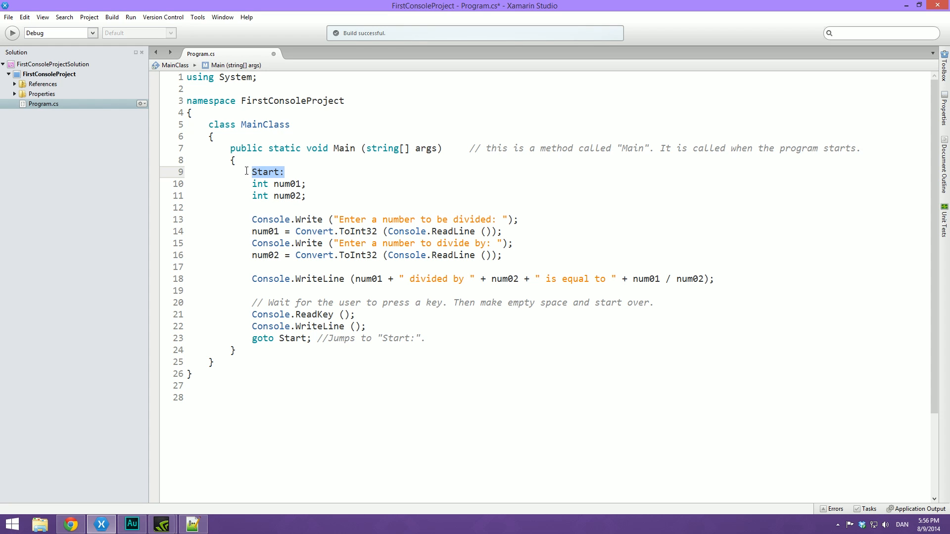
{"action": "key", "text": "Delete"}
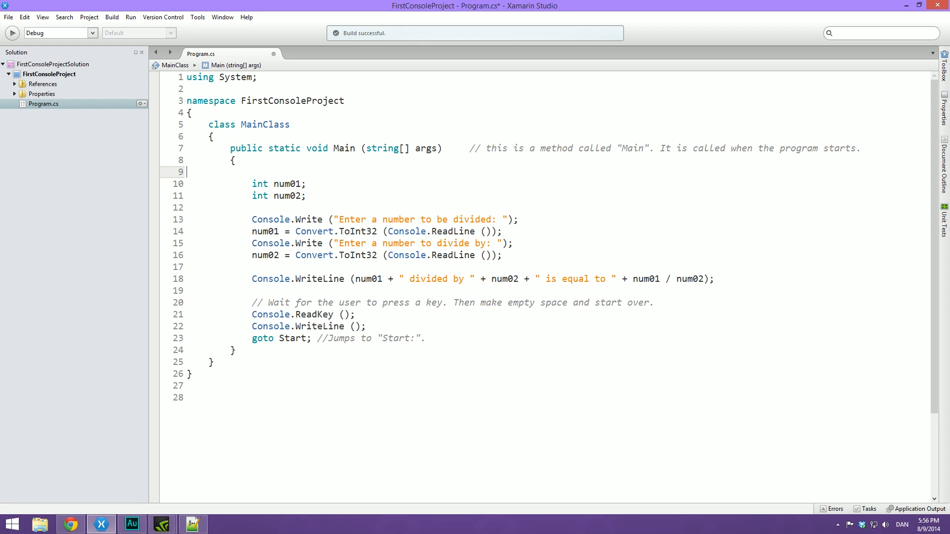
{"action": "key", "text": "Backspace"}
{"action": "type", "text": "Start:"}
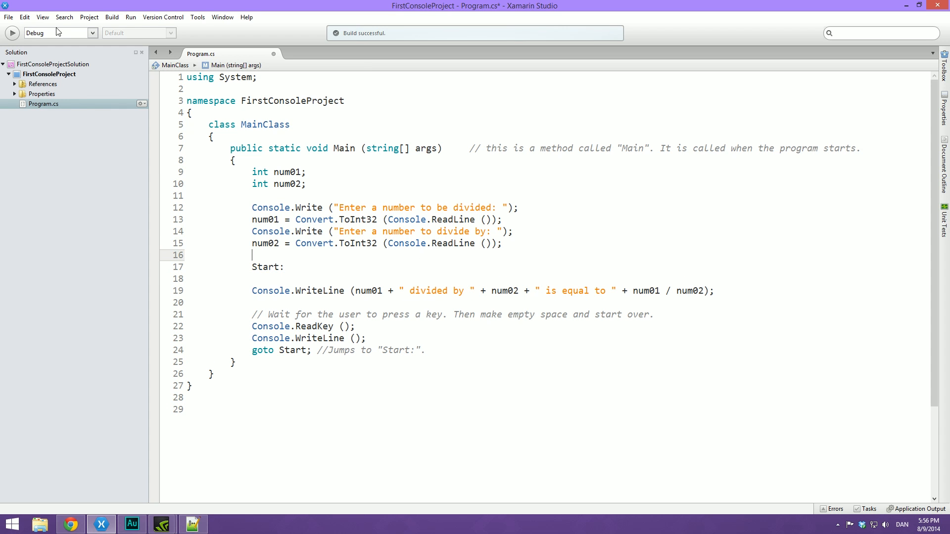
{"action": "left_click", "coordinate": [11, 33]}
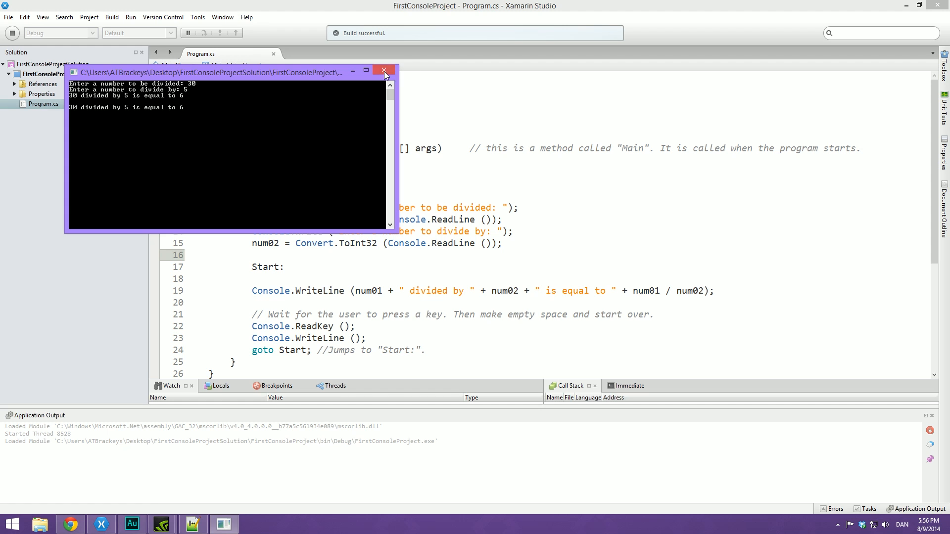
{"action": "left_click", "coordinate": [384, 70]}
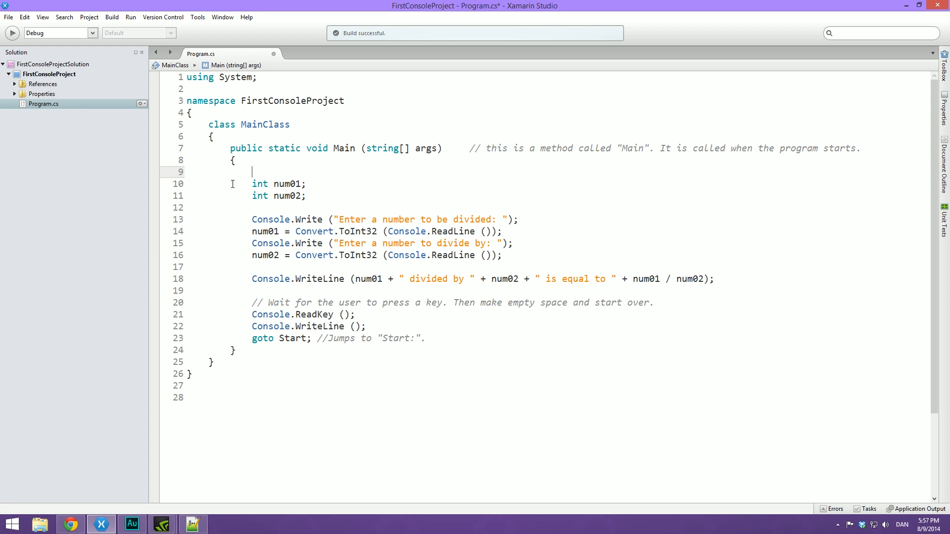
{"action": "type", "text": "Start:"}
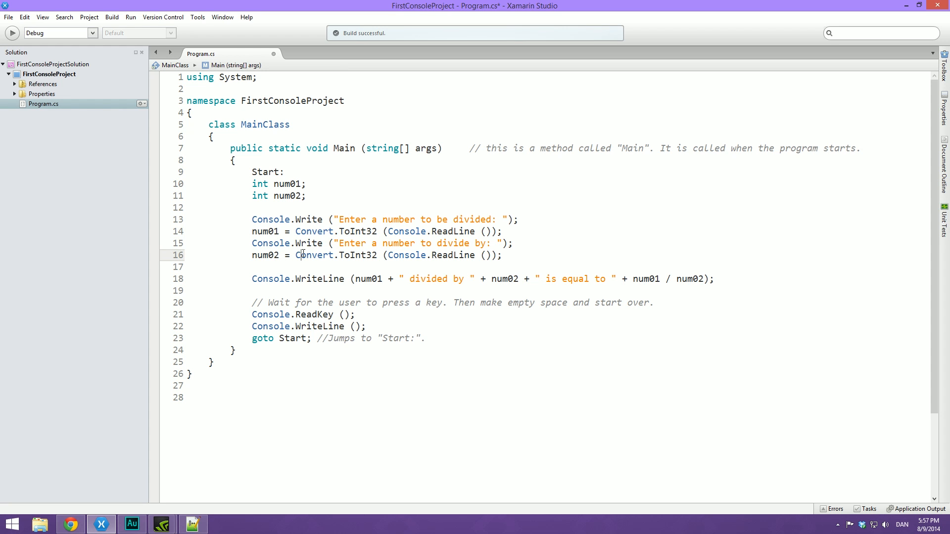
Step: Rerun the division program, enter 3 and 2, then close the console
{"action": "left_click", "coordinate": [11, 33]}
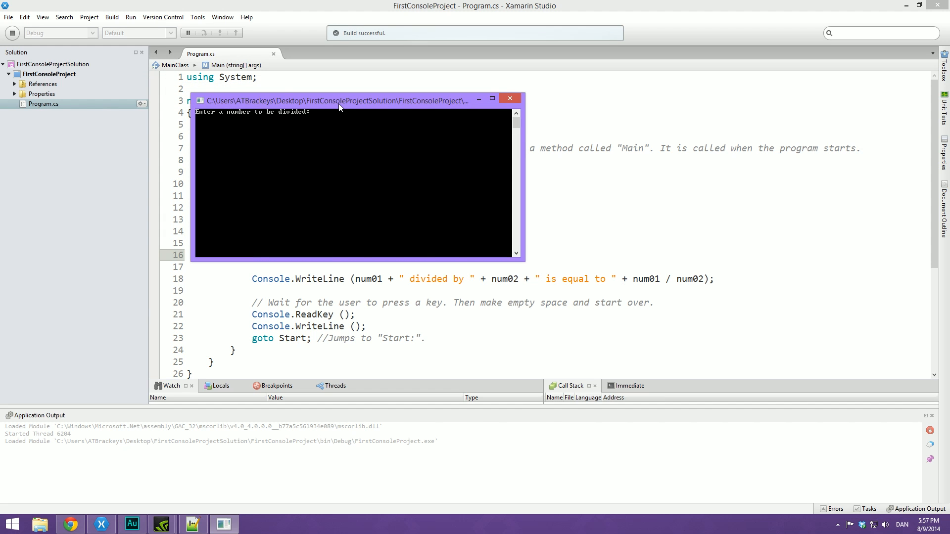
{"action": "type", "text": "3"}
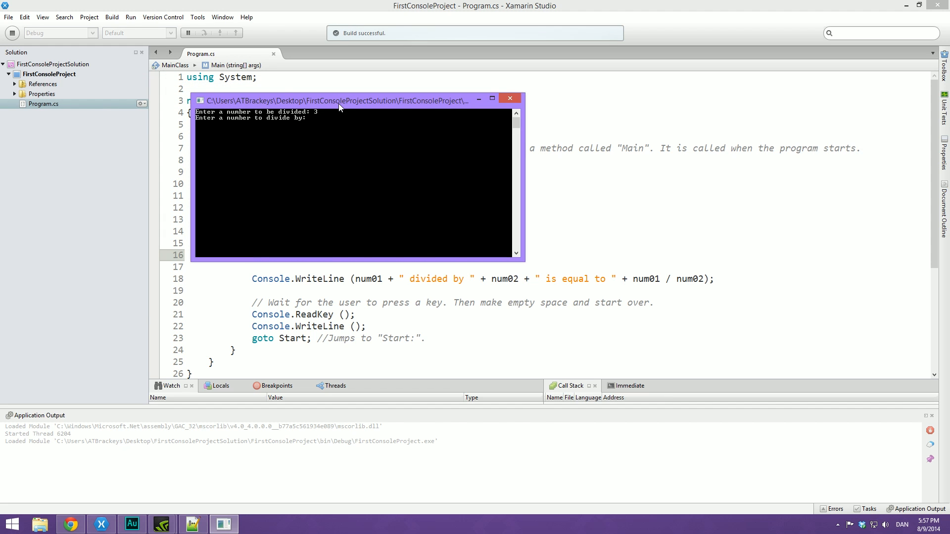
{"action": "type", "text": "2"}
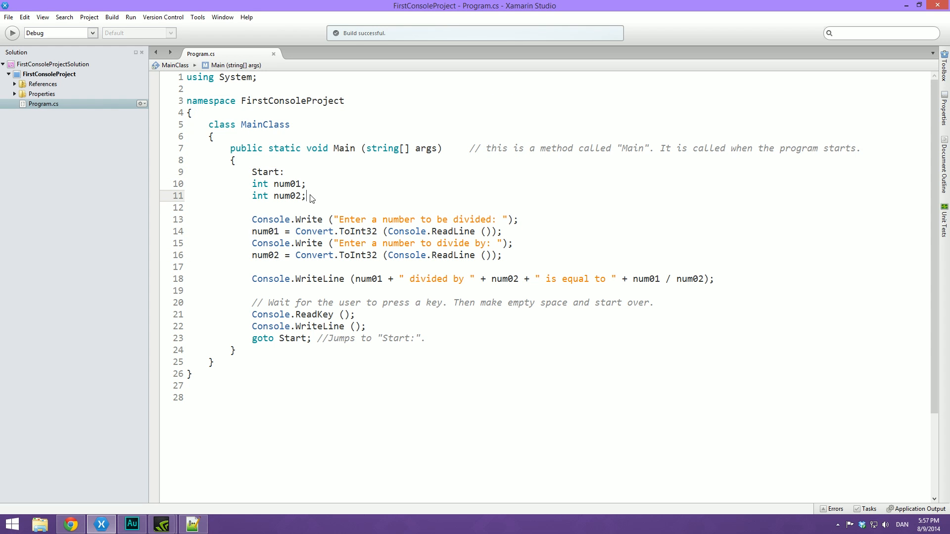
Step: Declare num02 as double and read it with Convert.ToDouble via autocomplete
{"action": "left_click", "coordinate": [306, 184]}
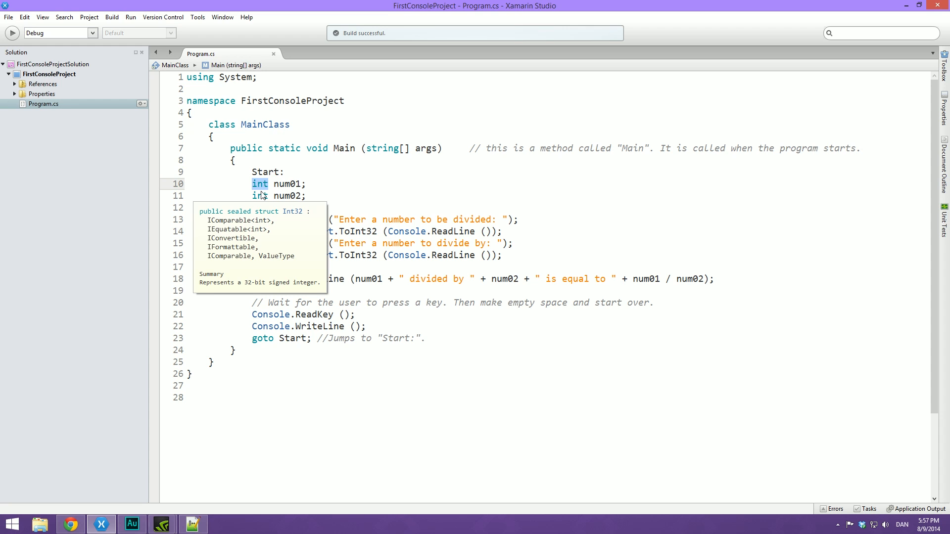
{"action": "type", "text": "dou"}
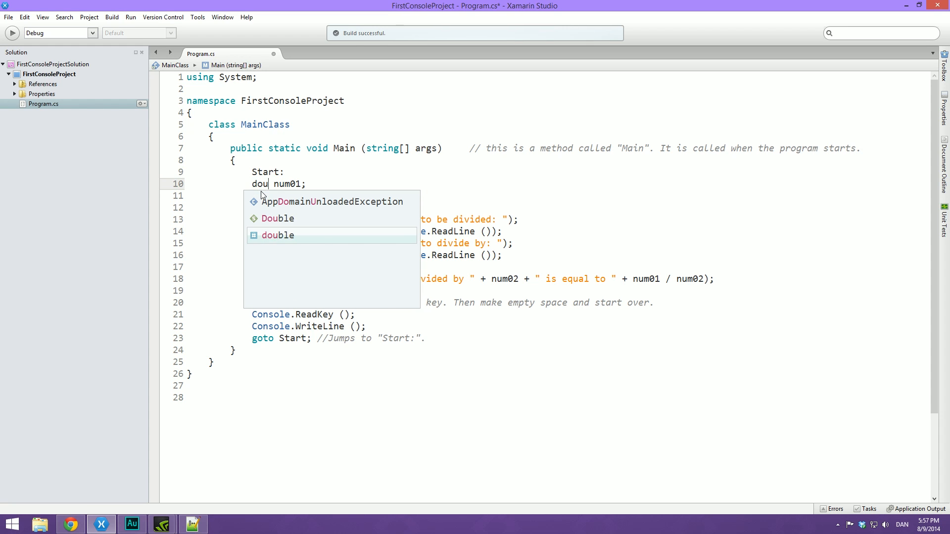
{"action": "type", "text": "num02;"}
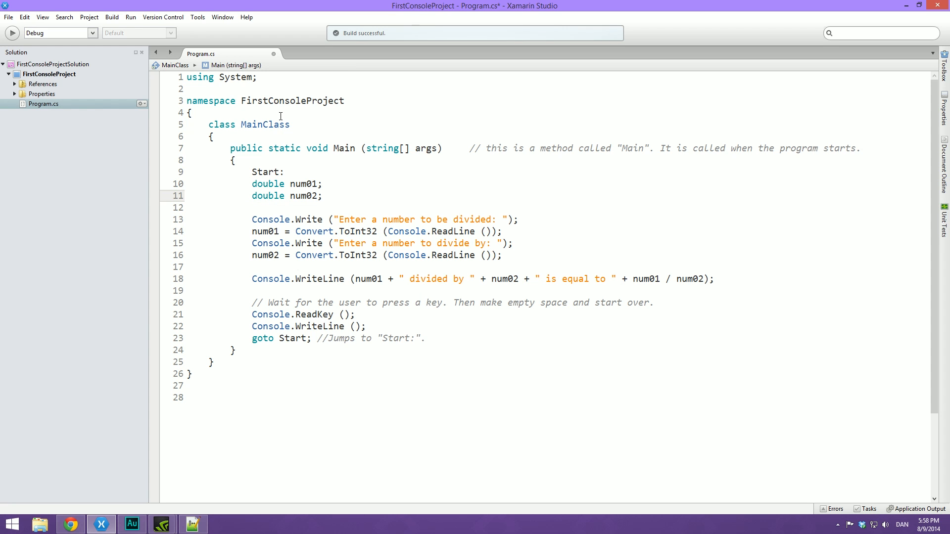
{"action": "double_click", "coordinate": [357, 232]}
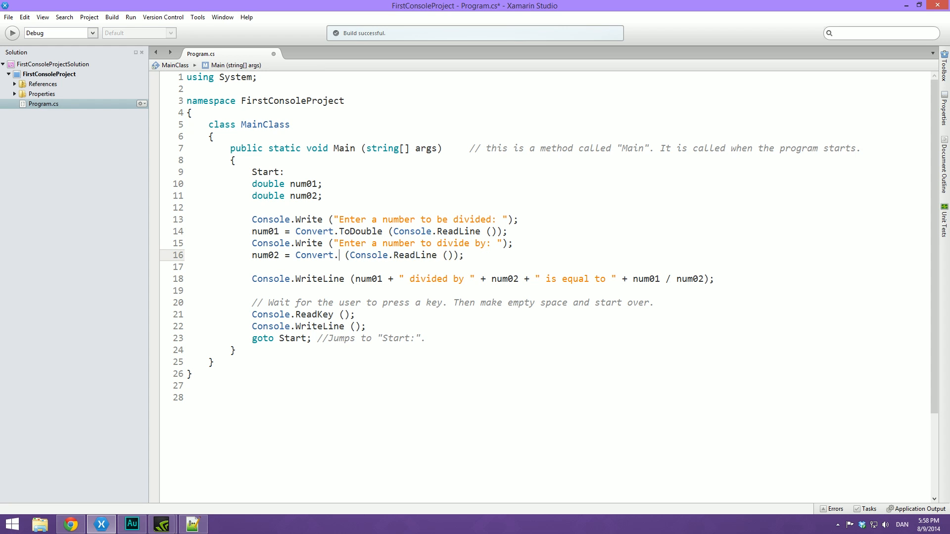
{"action": "type", "text": "to"}
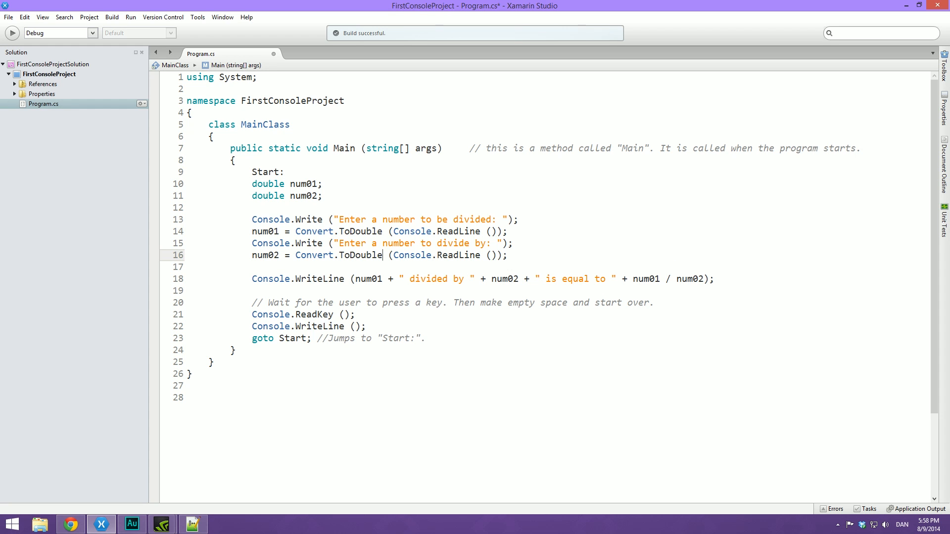
{"action": "left_click", "coordinate": [306, 302]}
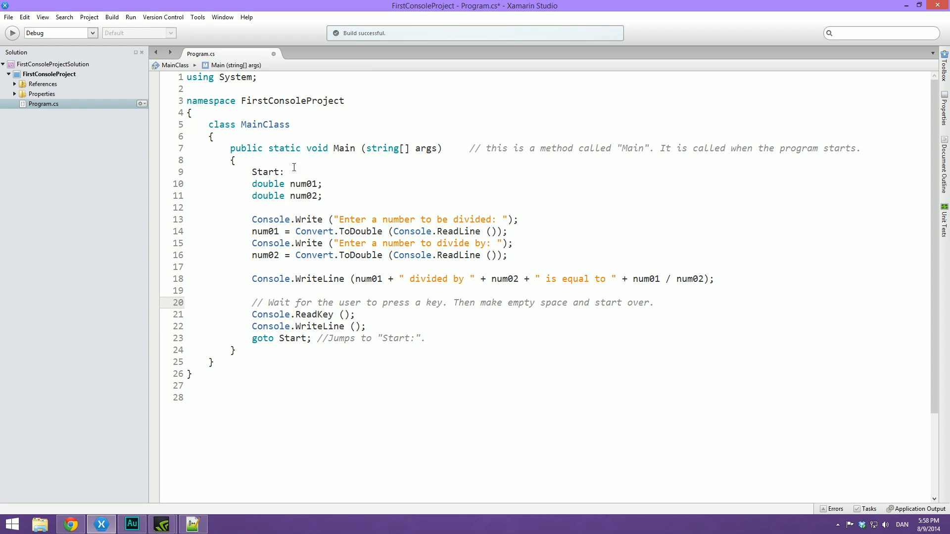
{"action": "left_click", "coordinate": [11, 33]}
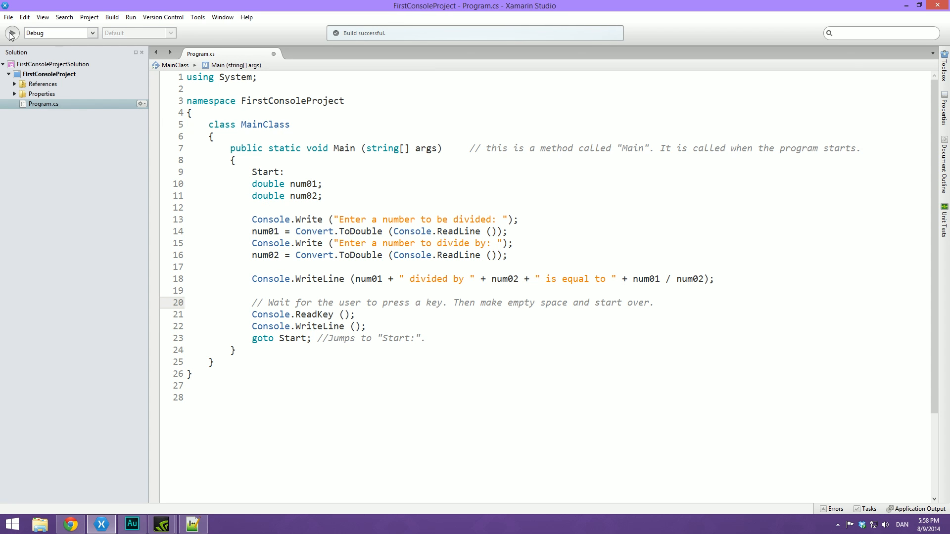
{"action": "left_click", "coordinate": [10, 32]}
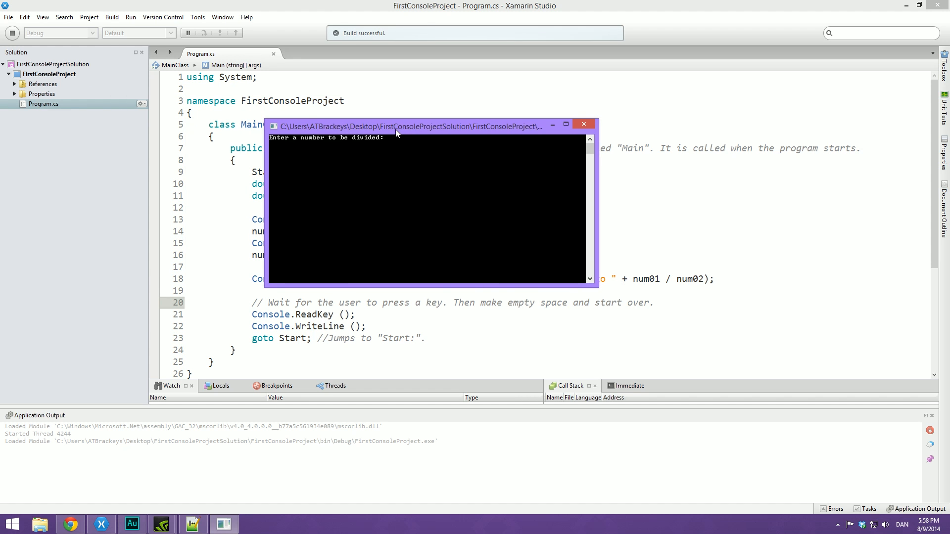
{"action": "left_click_drag", "start_coordinate": [424, 127], "coordinate": [386, 145]}
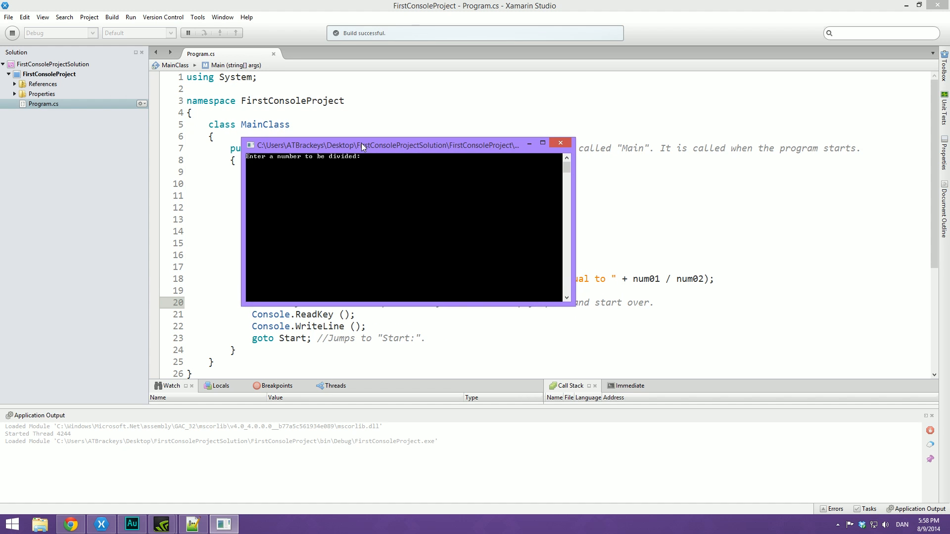
{"action": "left_click_drag", "start_coordinate": [364, 146], "coordinate": [475, 106]}
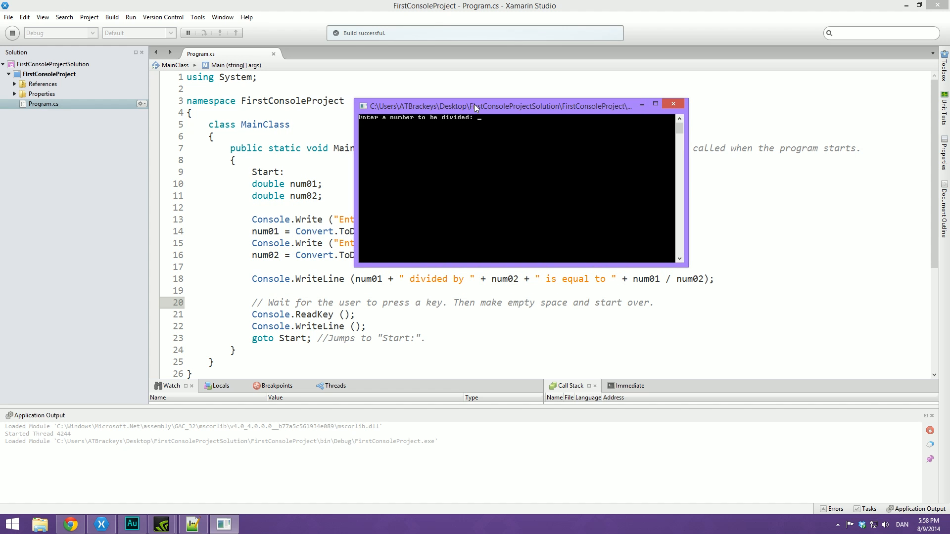
{"action": "type", "text": "3"}
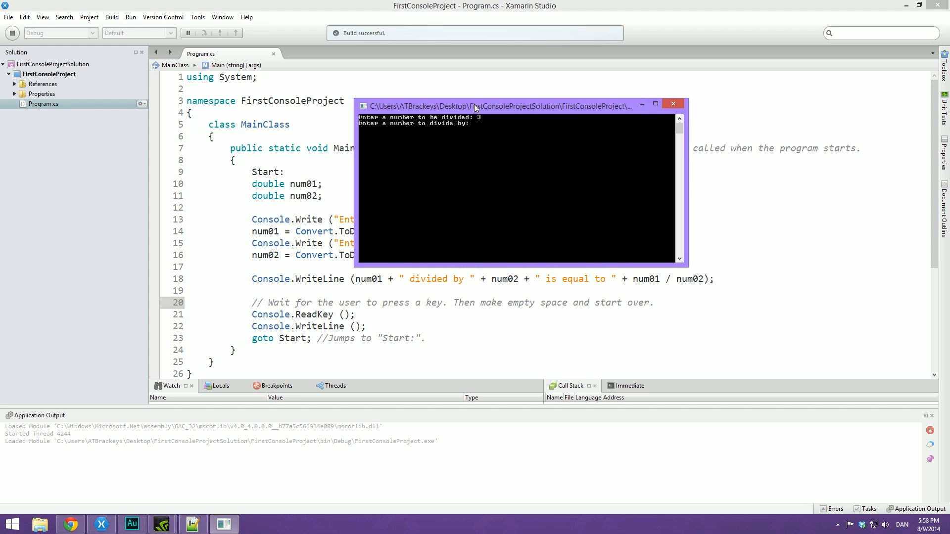
{"action": "type", "text": "2"}
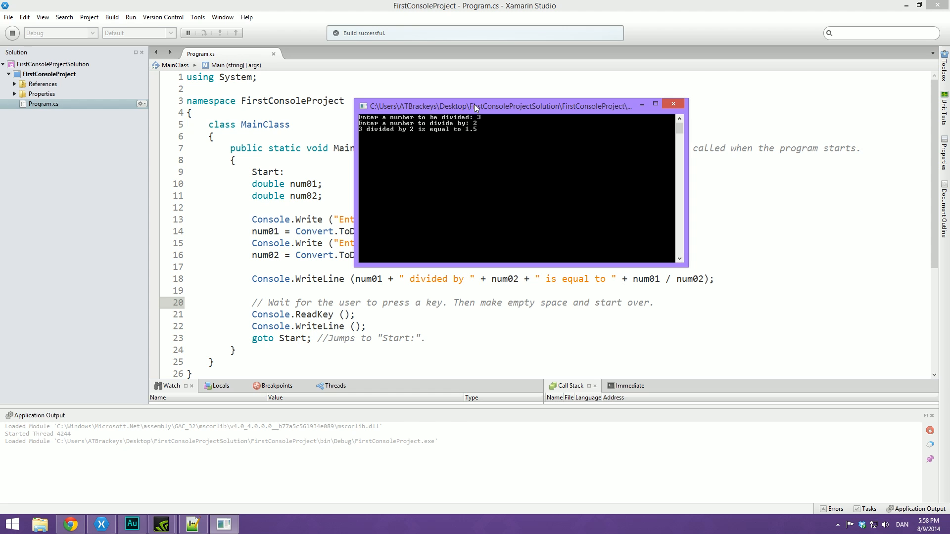
{"action": "key", "text": "enter"}
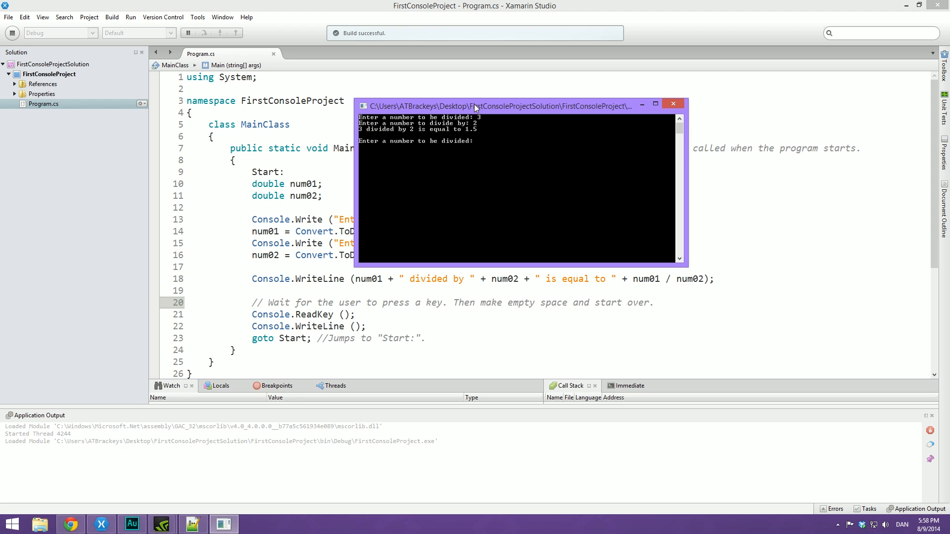
{"action": "type", "text": "12.5"}
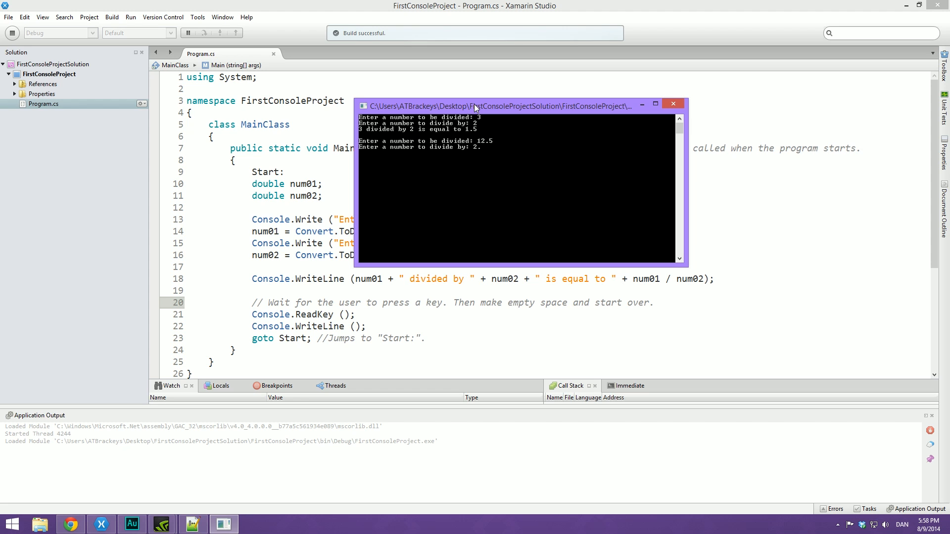
{"action": "type", "text": "2.3"}
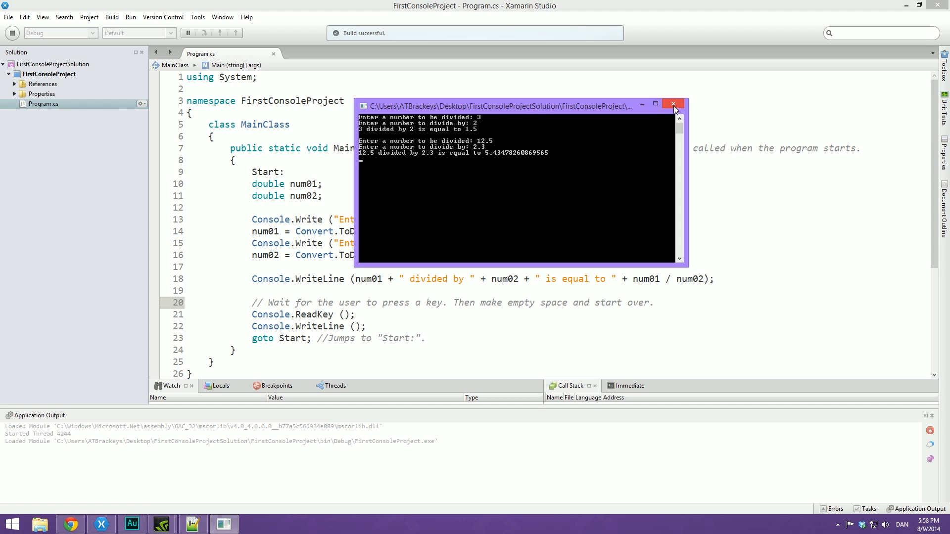
{"action": "left_click", "coordinate": [673, 104]}
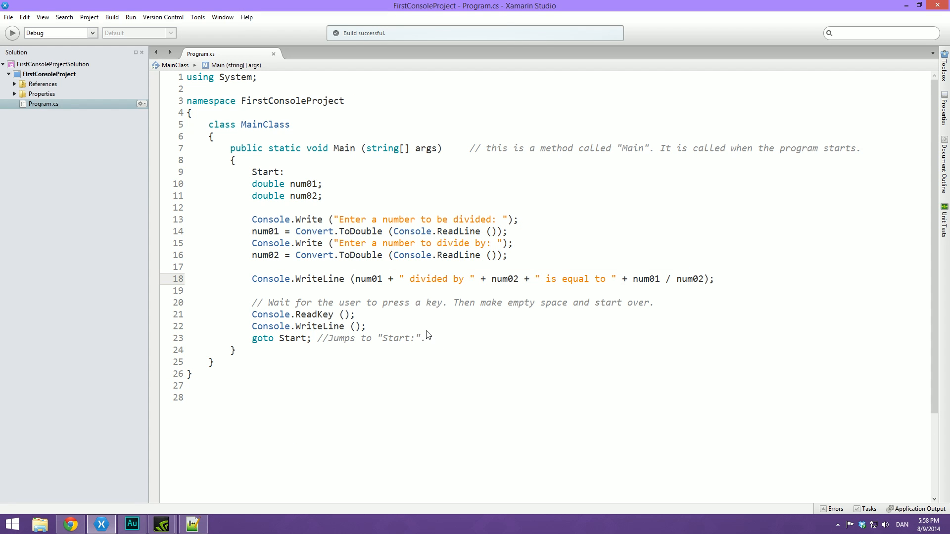
Step: Delete lines 9–23 inside Main and place the cursor in the empty body
{"action": "left_click_drag", "start_coordinate": [252, 172], "coordinate": [424, 338]}
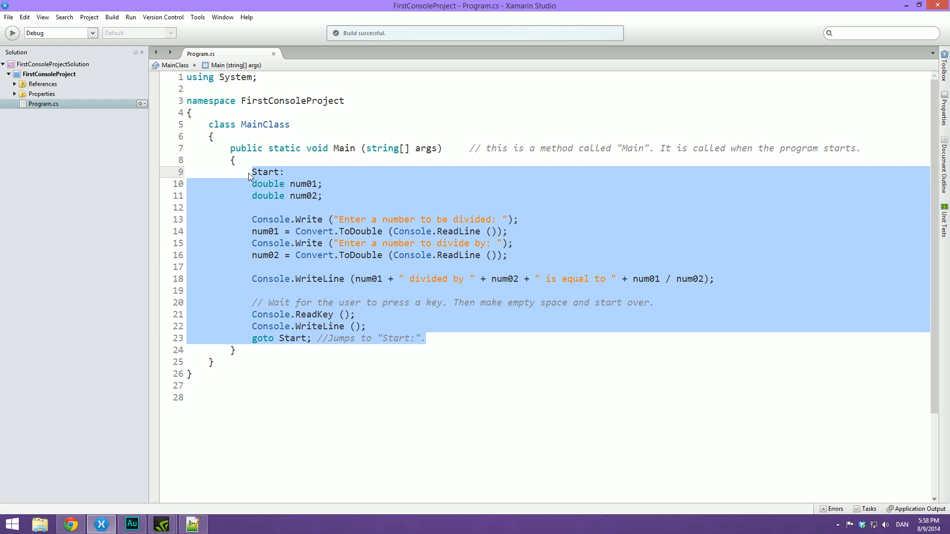
{"action": "key", "text": "Delete"}
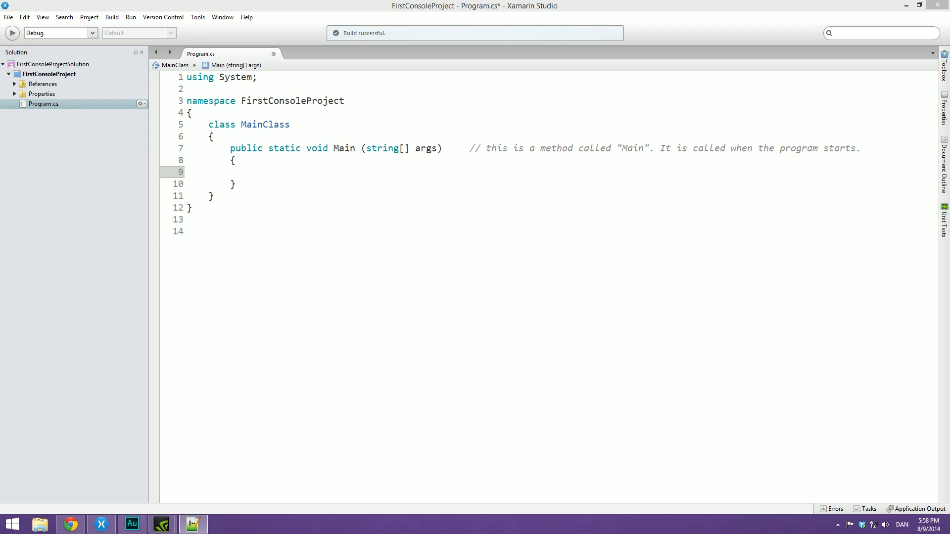
{"action": "left_click", "coordinate": [252, 171]}
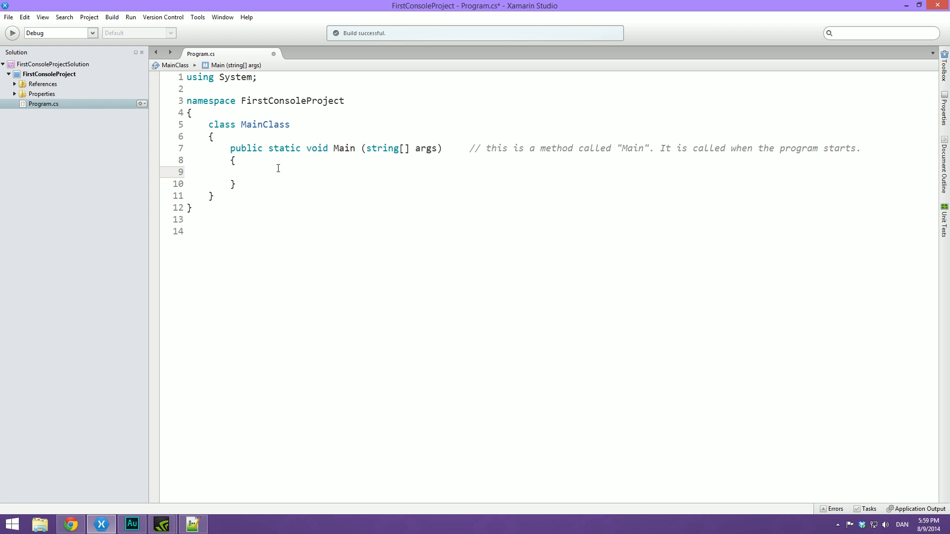
{"action": "left_click", "coordinate": [252, 172]}
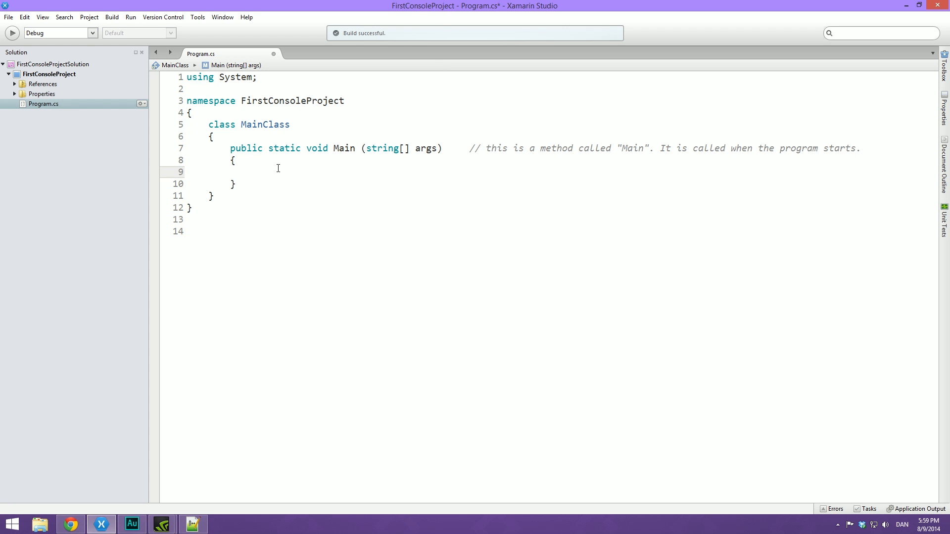
{"action": "left_click", "coordinate": [252, 171]}
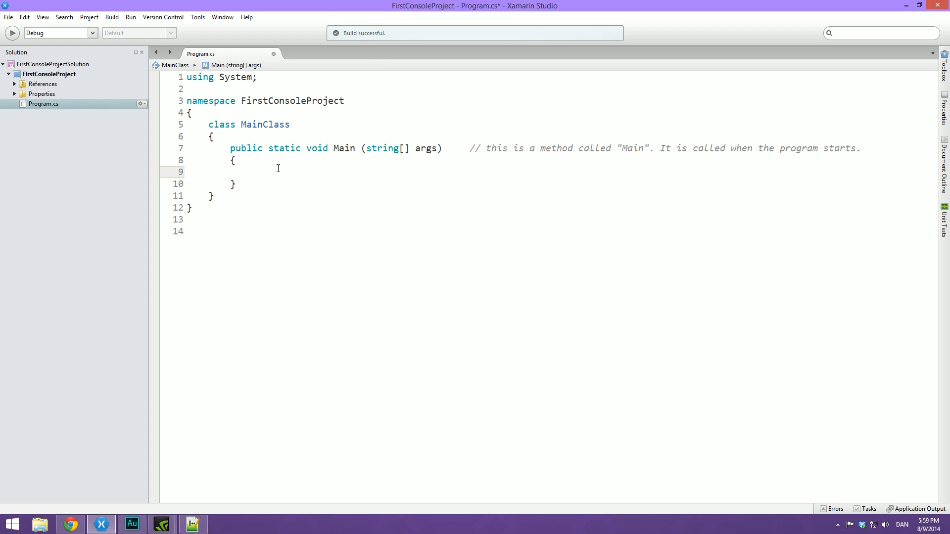
Step: Write Console.WriteLine("How old are you?"); as Main's first line
{"action": "type", "text": "Console.WriteLine ("}
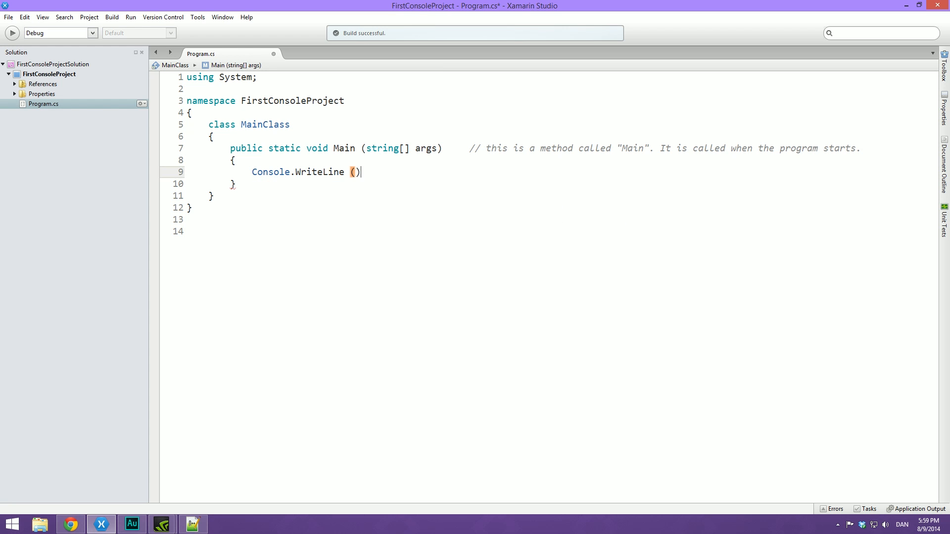
{"action": "type", "text": "\"\";"}
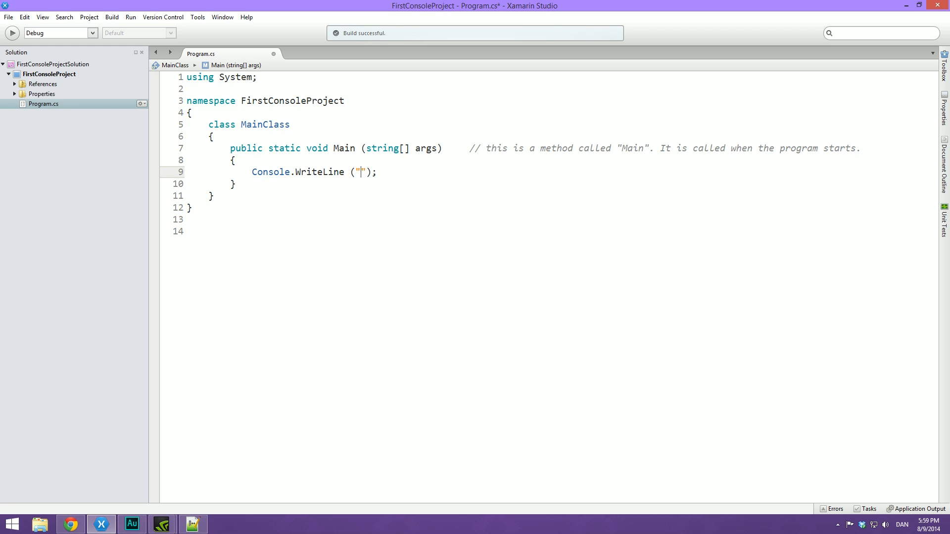
{"action": "type", "text": "How old"}
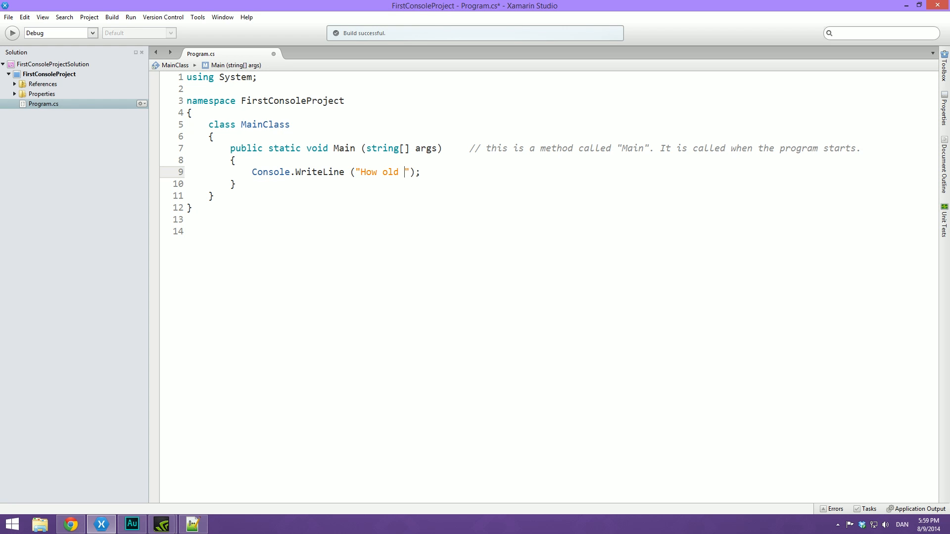
{"action": "type", "text": "are you?"}
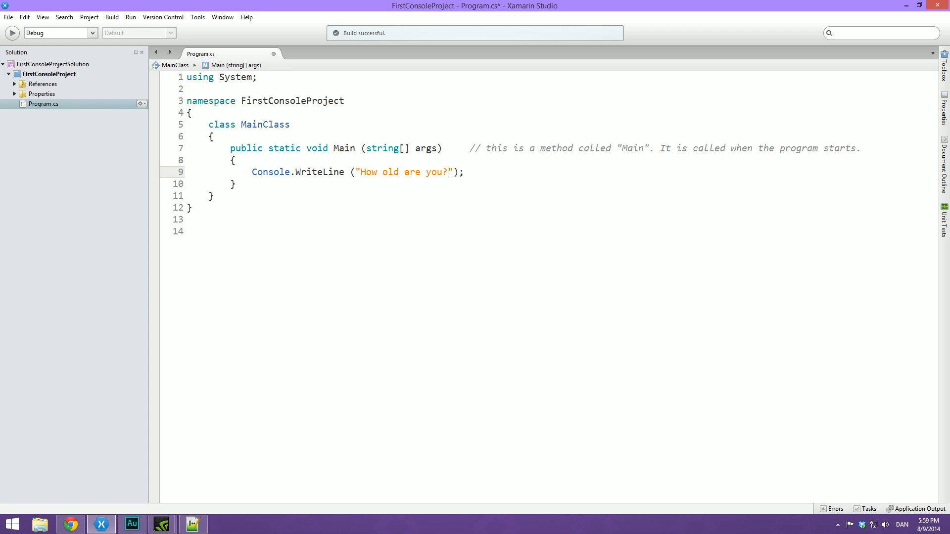
{"action": "key", "text": "enter"}
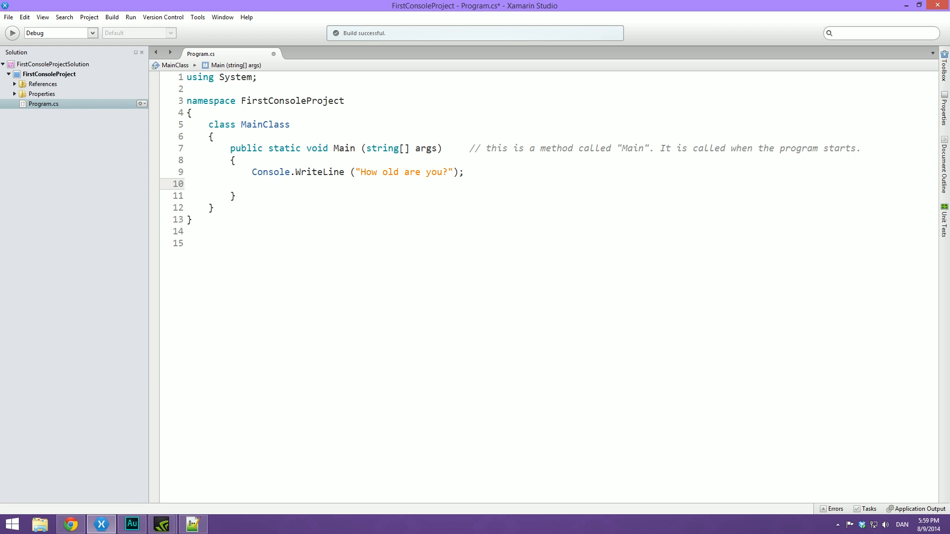
Step: Declare int age = Convert.ToInt32(Console.ReadLine()); on the next line
{"action": "type", "text": "int"}
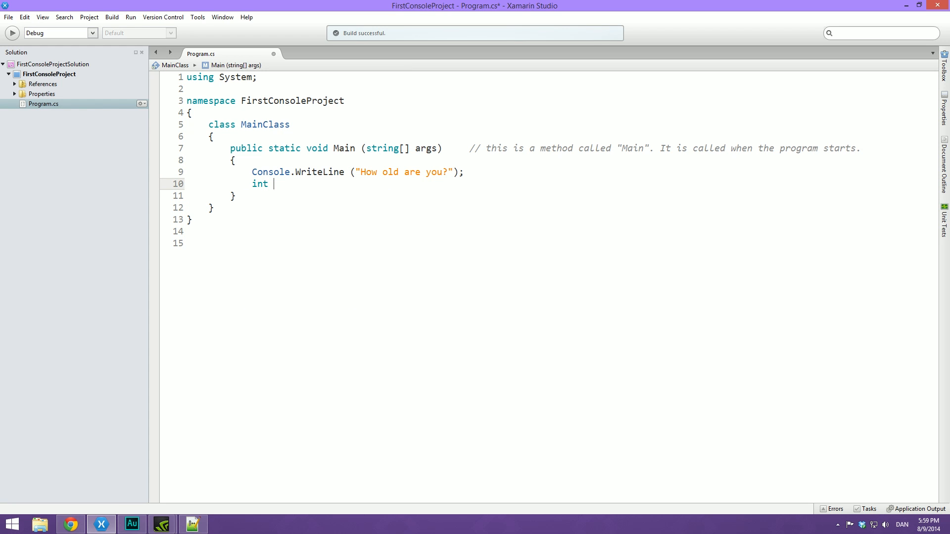
{"action": "type", "text": "age"}
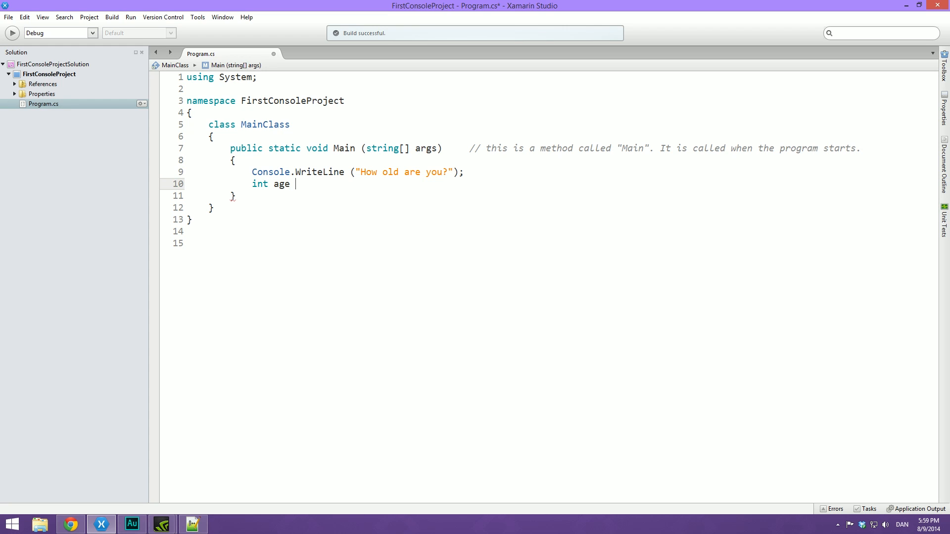
{"action": "type", "text": "="}
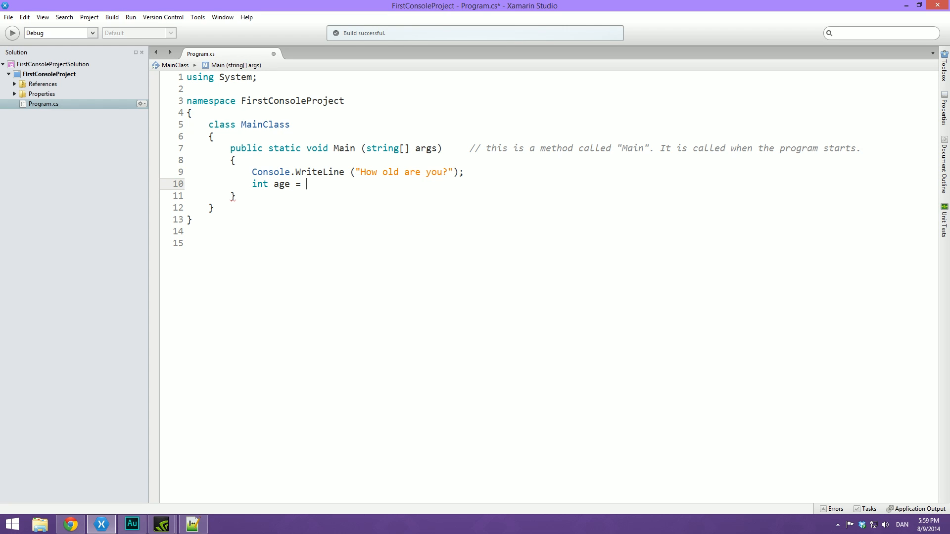
{"action": "type", "text": "COnvert.ToInt32"}
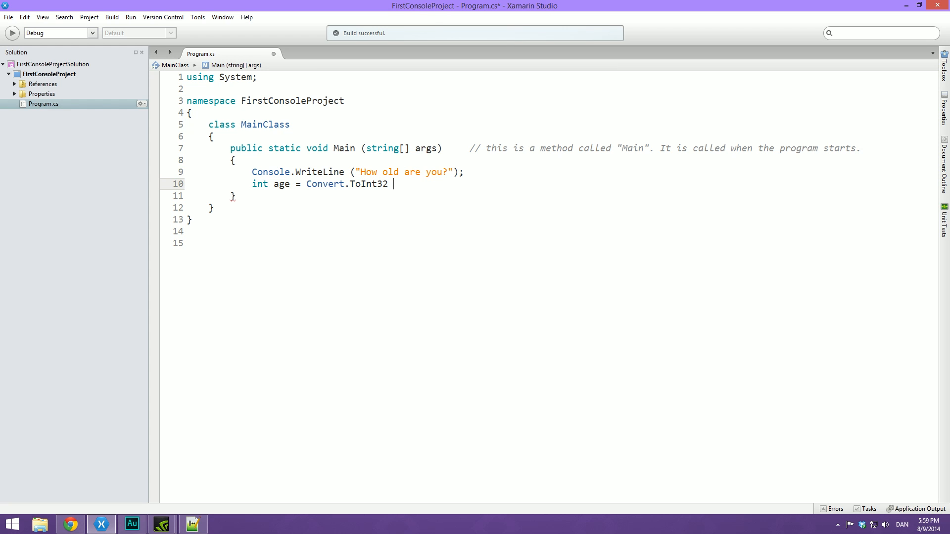
{"action": "type", "text": "();"}
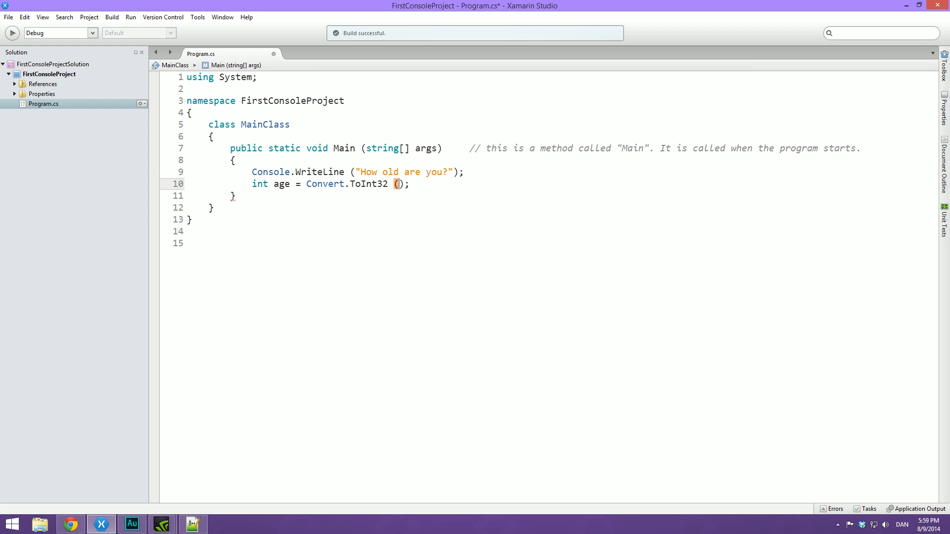
{"action": "type", "text": "COns"}
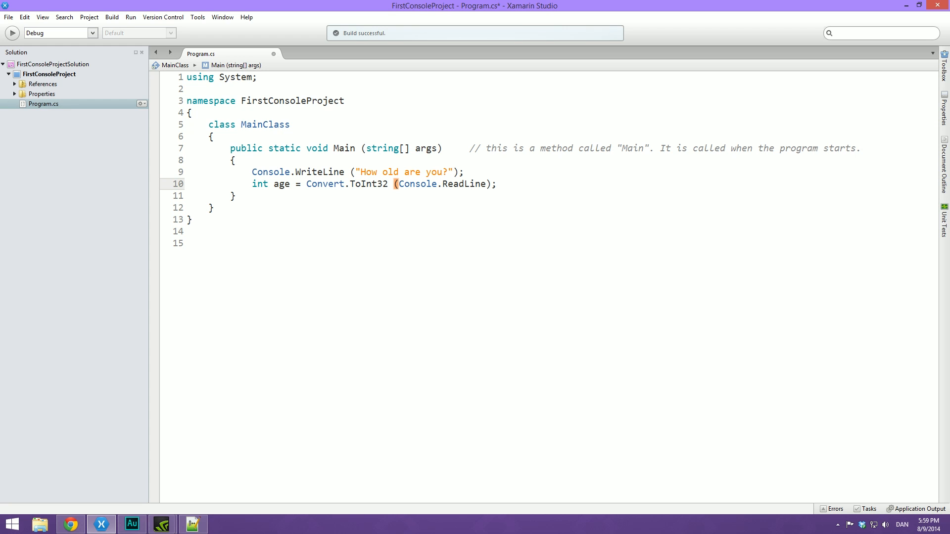
{"action": "type", "text": "()"}
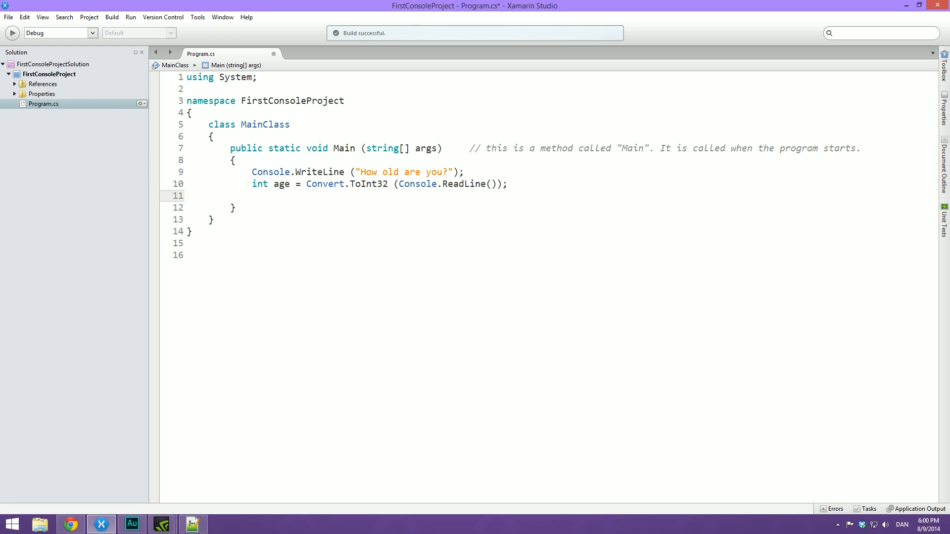
Step: Type if (age < 18) on line 11
{"action": "type", "text": "if ("}
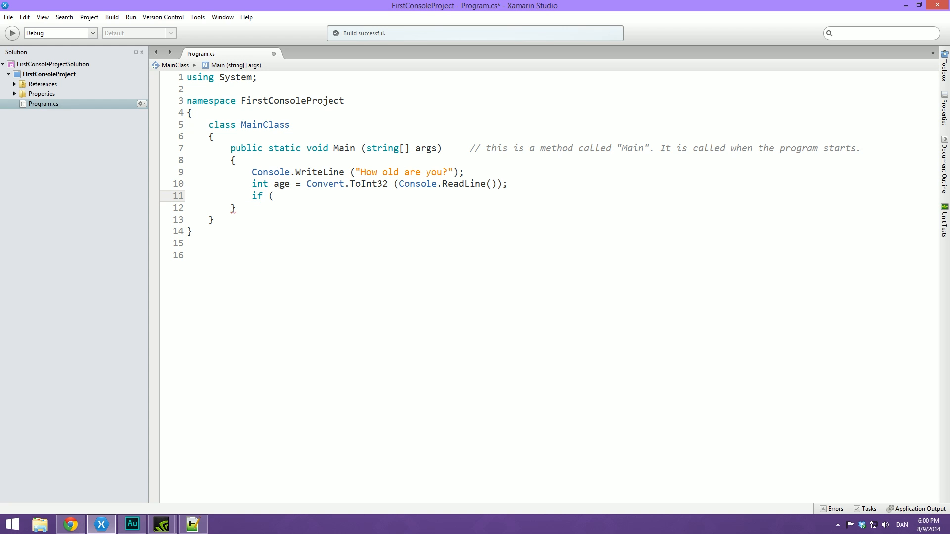
{"action": "type", "text": "("}
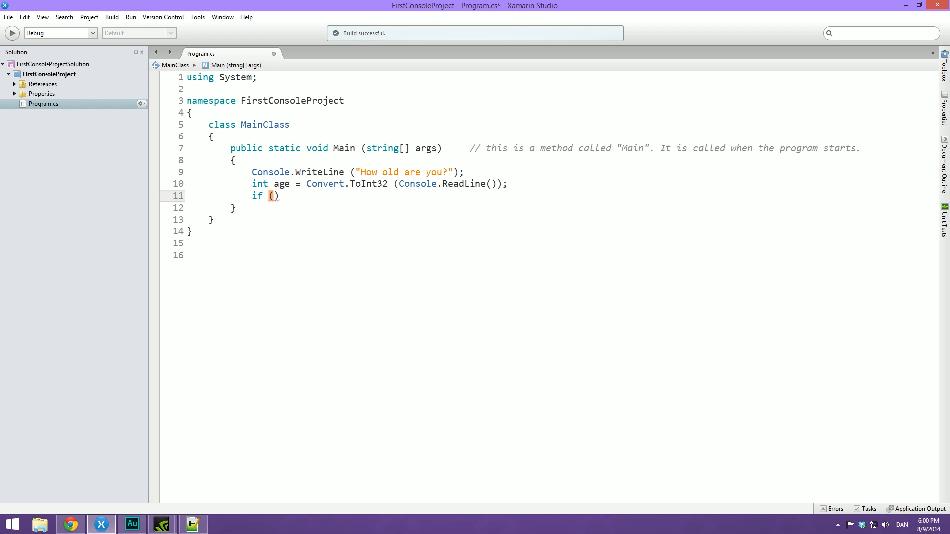
{"action": "type", "text": "M"}
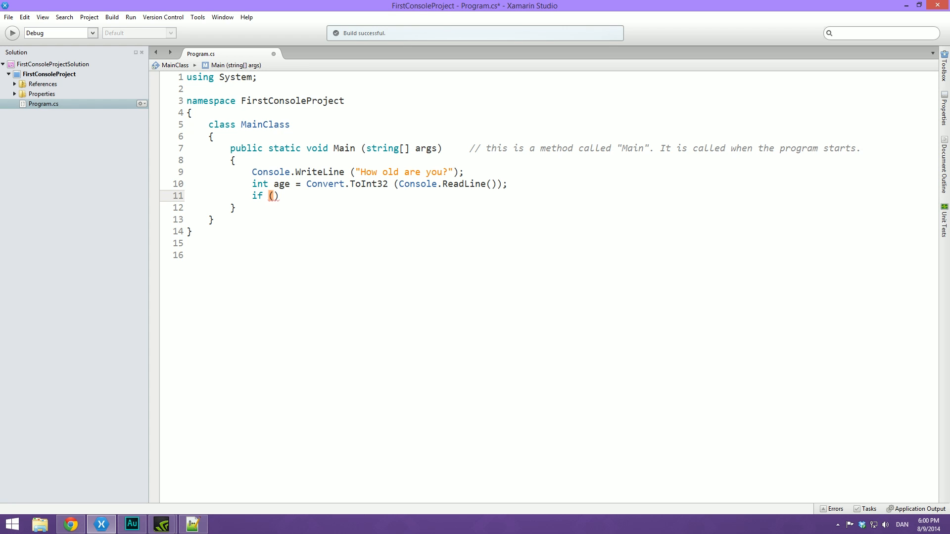
{"action": "type", "text": "age"}
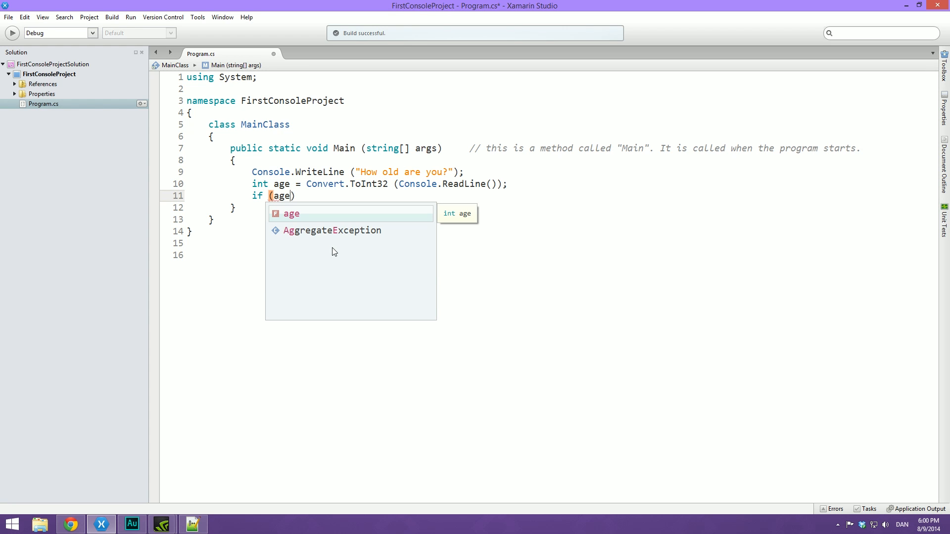
{"action": "type", "text": "<"}
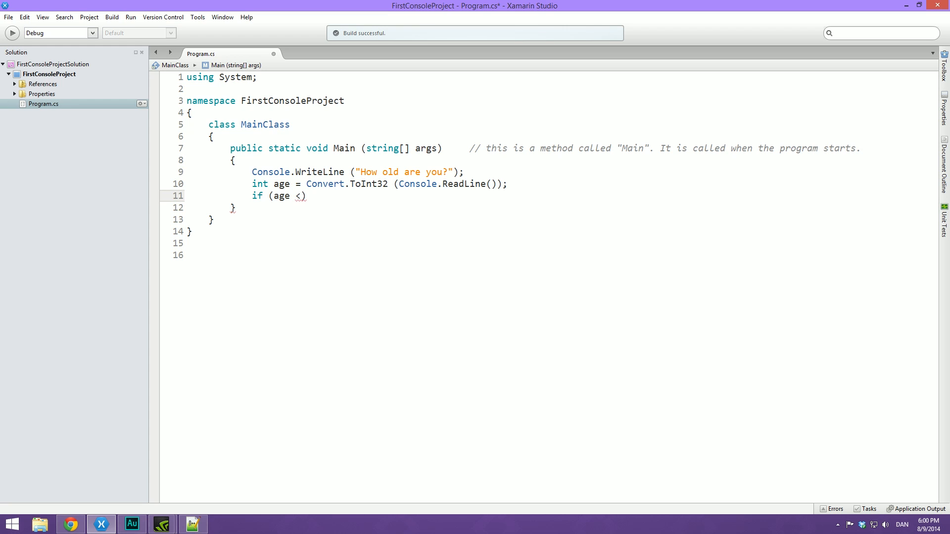
{"action": "type", "text": "17"}
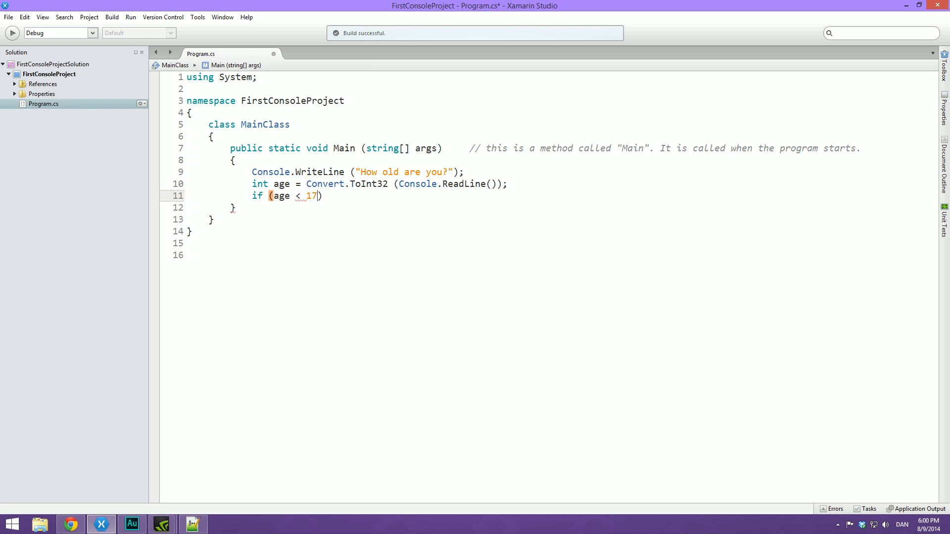
{"action": "type", "text": "18"}
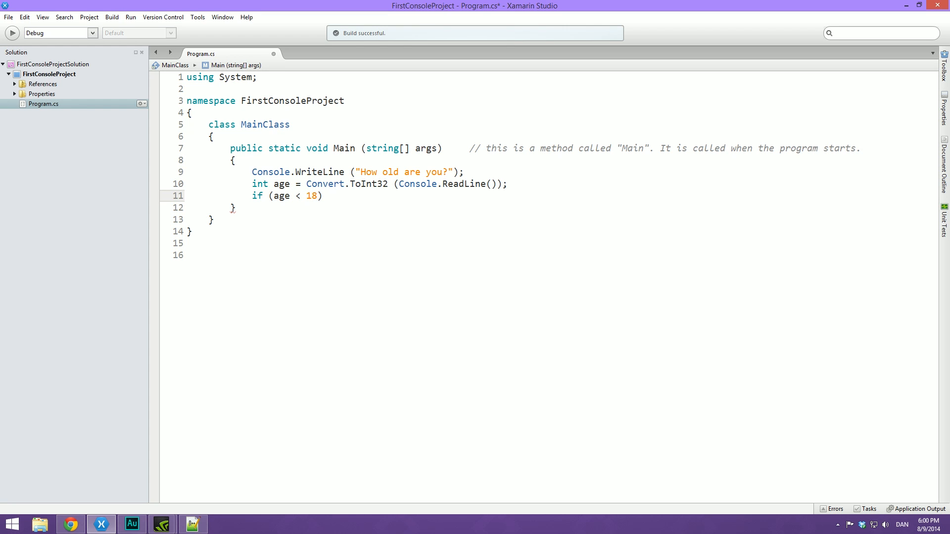
Step: Try the ==, !=, > and >= operators before settling back on <
{"action": "left_click", "coordinate": [301, 196]}
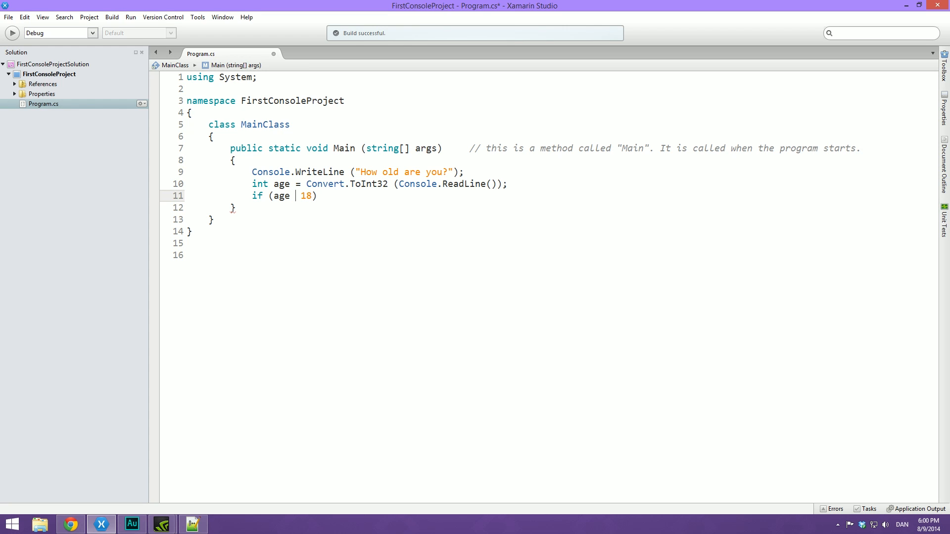
{"action": "type", "text": "=="}
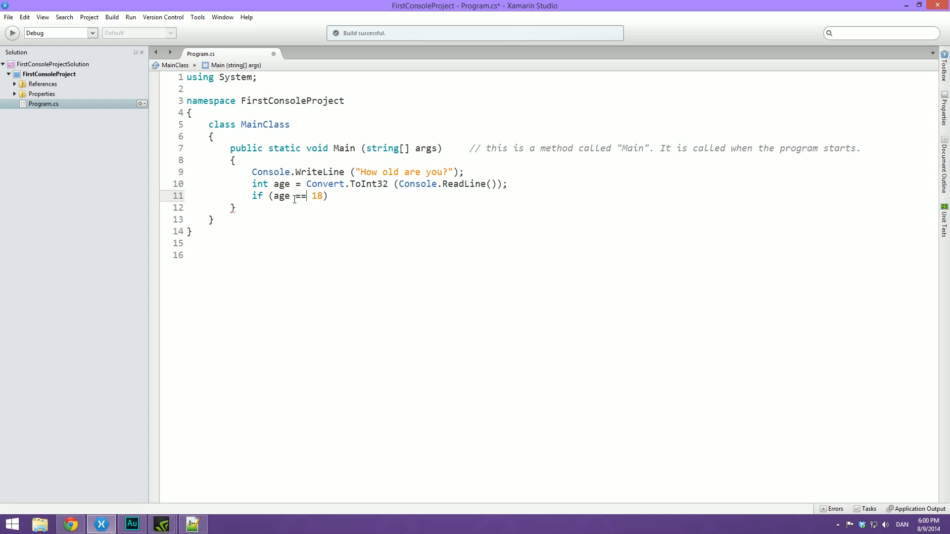
{"action": "double_click", "coordinate": [300, 196]}
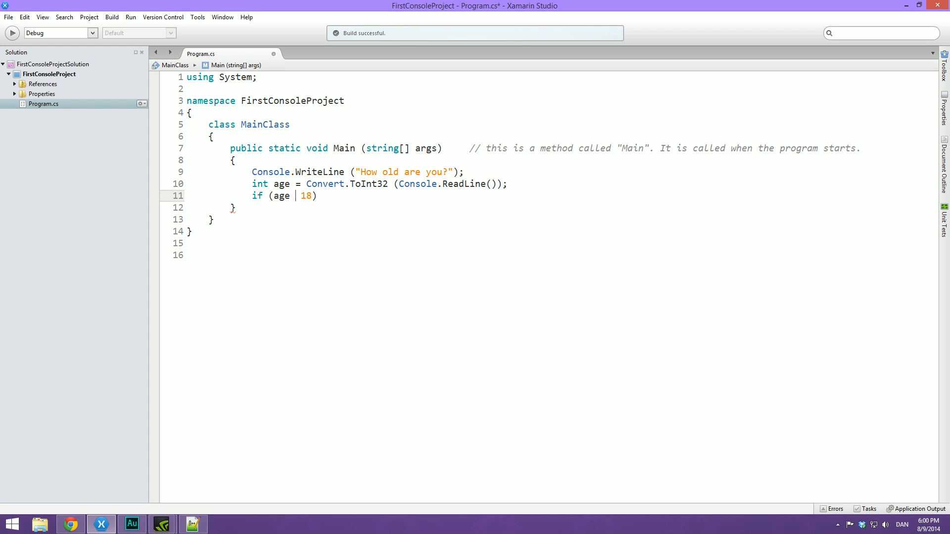
{"action": "type", "text": "="}
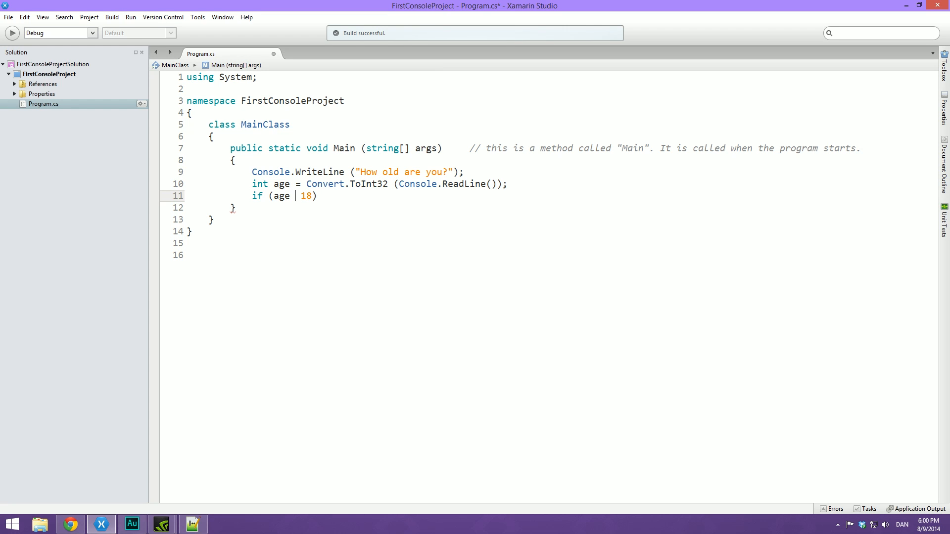
{"action": "type", "text": "=="}
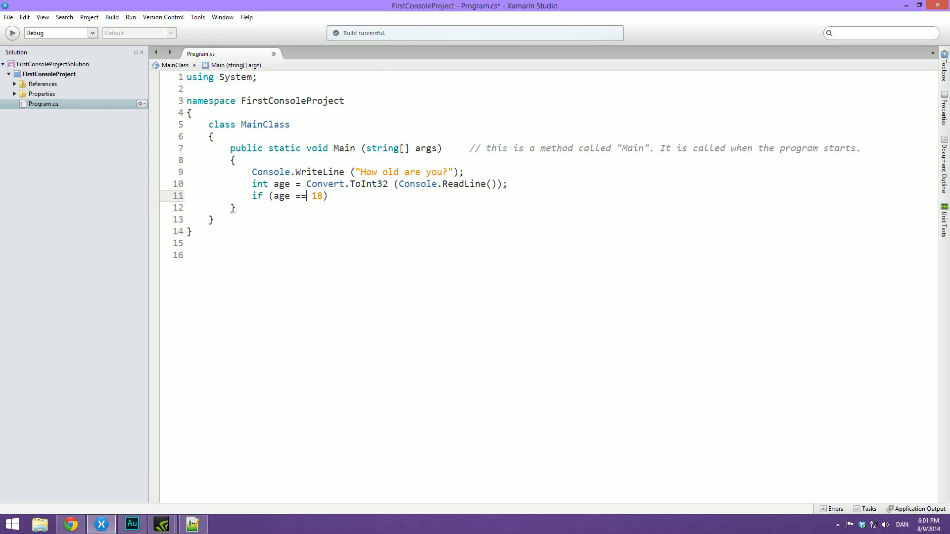
{"action": "key", "text": "Backspace"}
{"action": "type", "text": "!"}
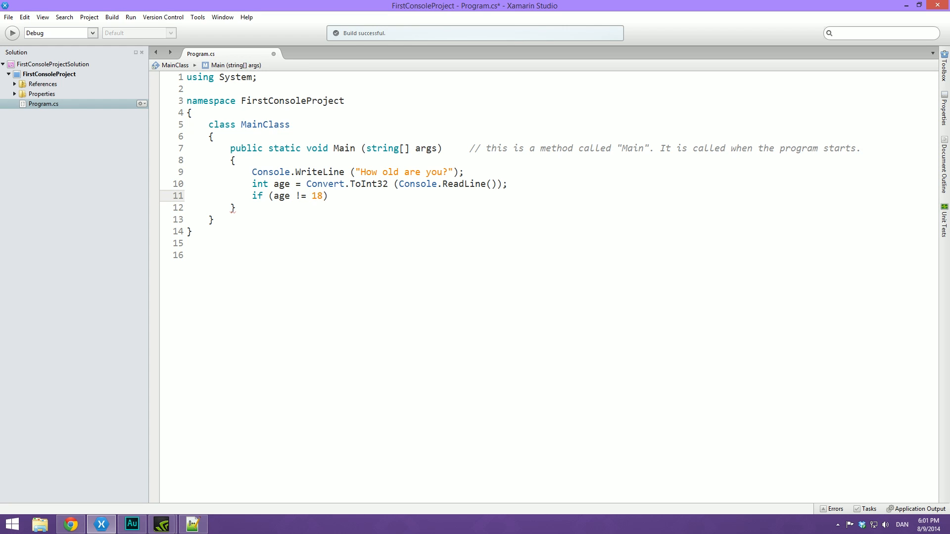
{"action": "type", "text": ">"}
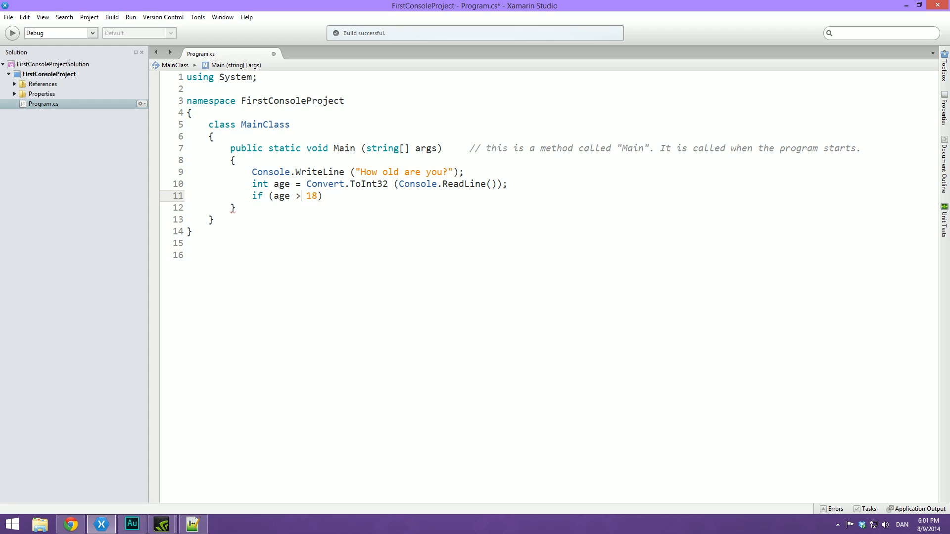
{"action": "type", "text": "="}
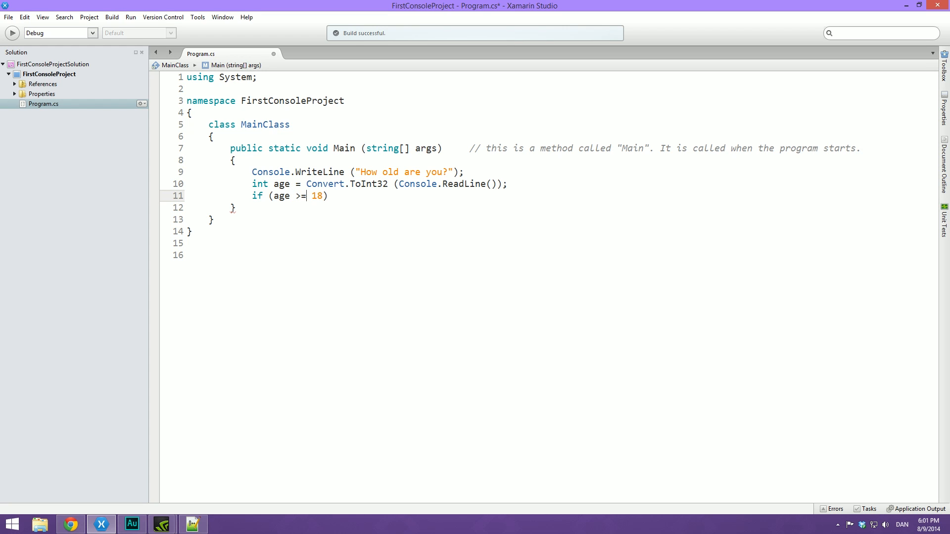
{"action": "type", "text": "<"}
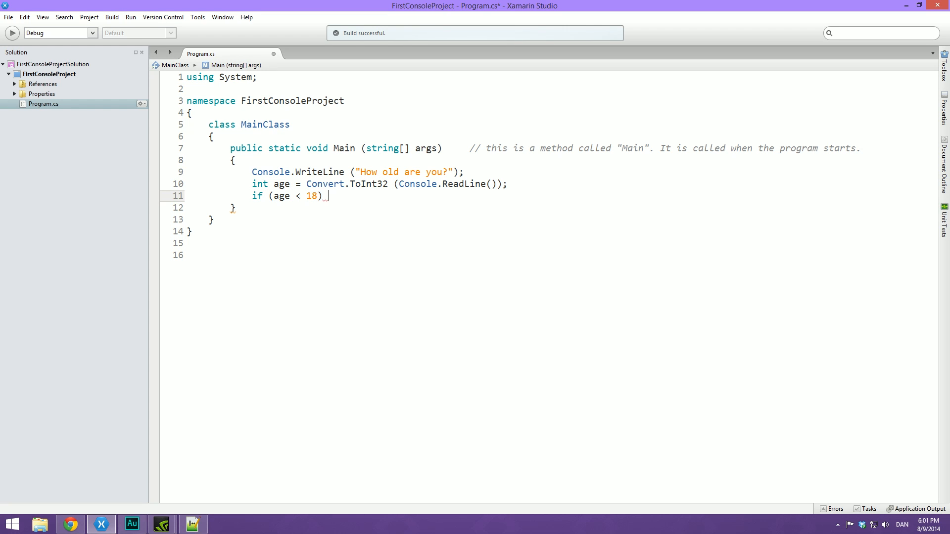
Step: Add opening and closing braces after if (age < 18) and highlight Main's matching braces
{"action": "type", "text": "{"}
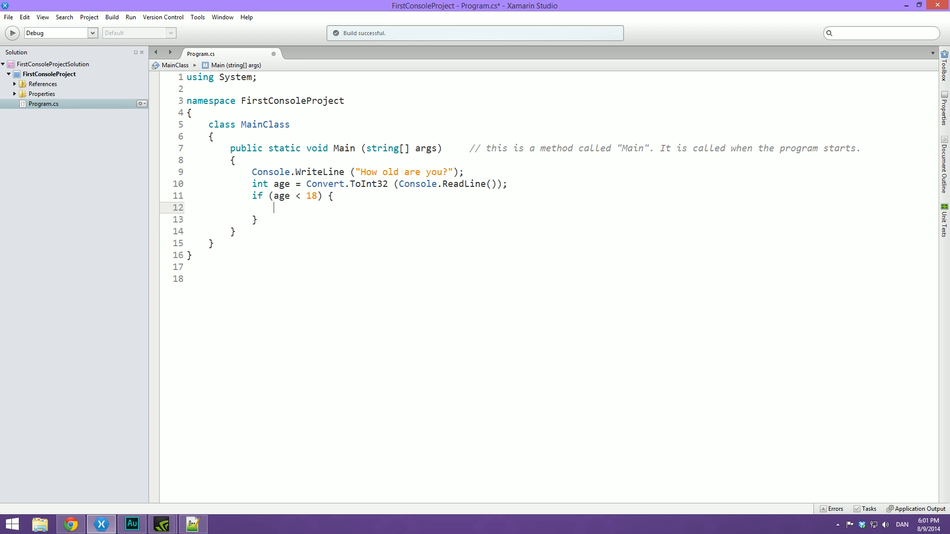
{"action": "mouse_move", "coordinate": [288, 225]}
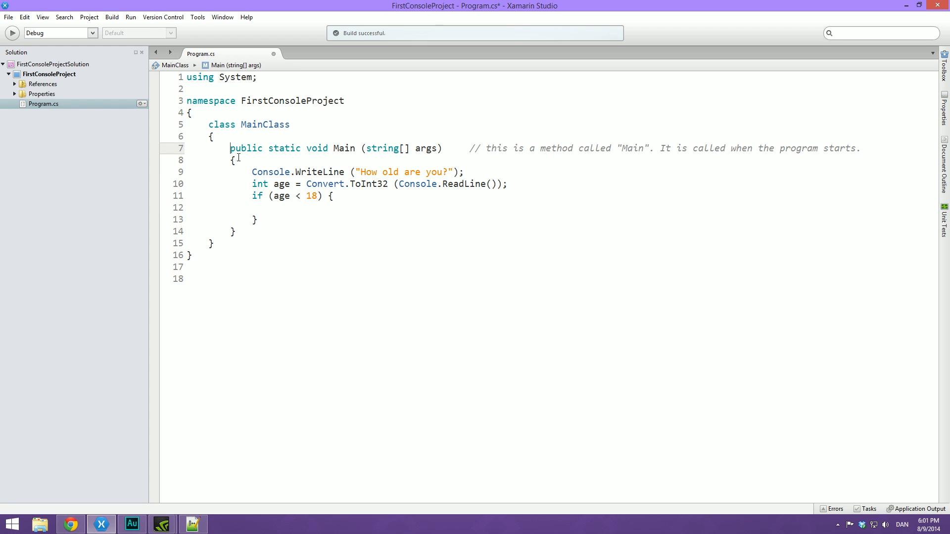
{"action": "left_click", "coordinate": [235, 231]}
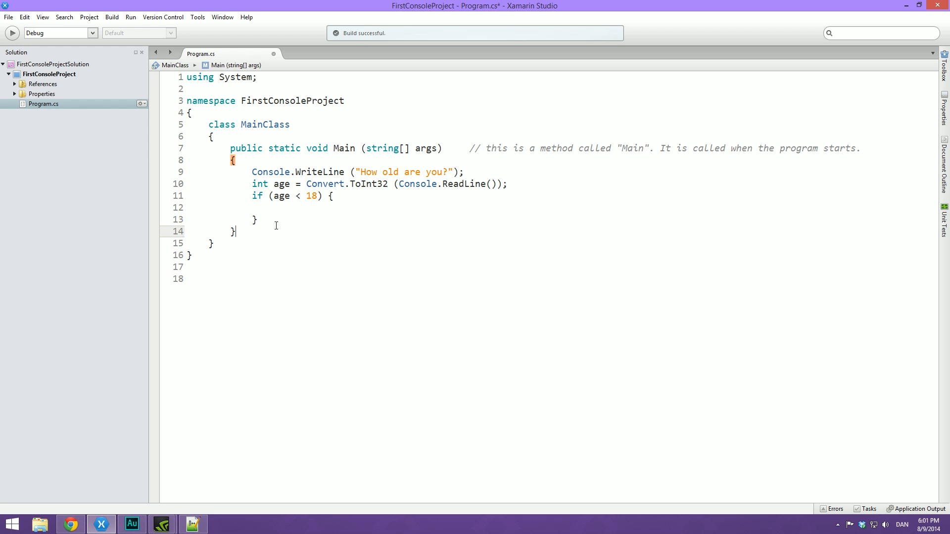
{"action": "left_click_drag", "start_coordinate": [234, 159], "coordinate": [256, 219]}
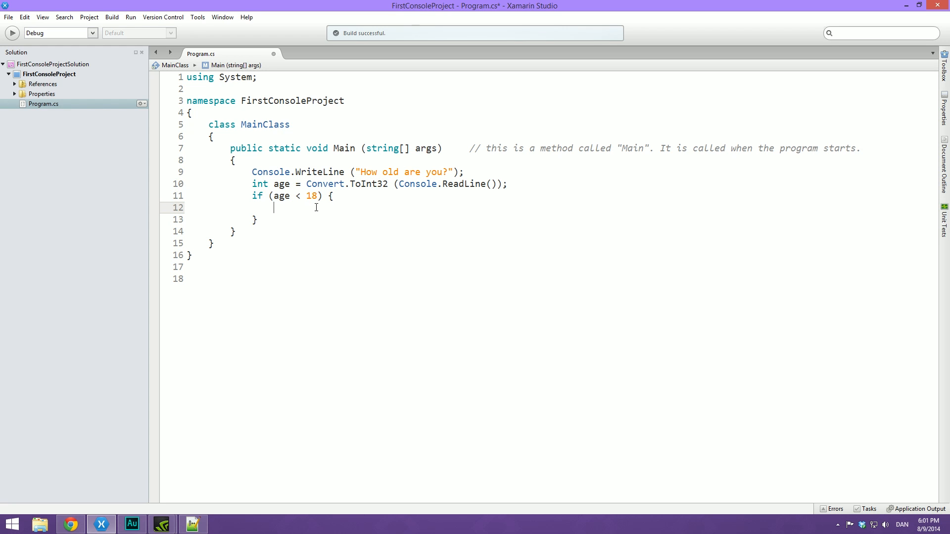
Step: Add Console.WriteLine("That's too bad! You will have to wait a couple of years.") inside the if block
{"action": "type", "text": "CO"}
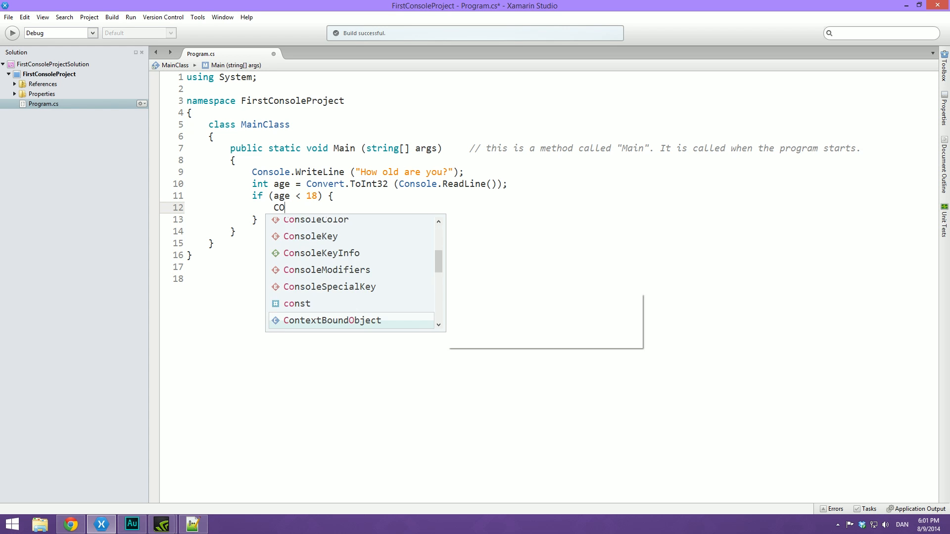
{"action": "type", "text": "nsole.writeLine (\"\");"}
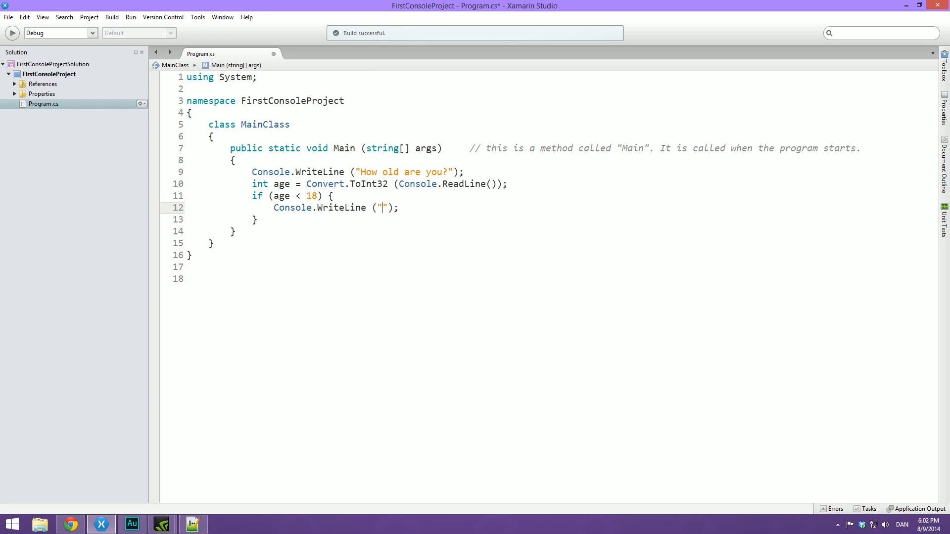
{"action": "type", "text": "That's"}
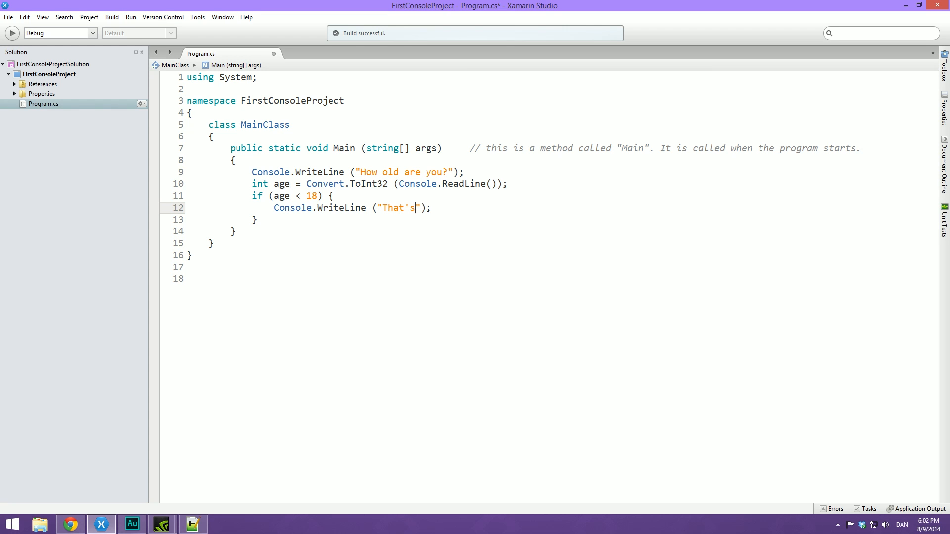
{"action": "type", "text": "too bad!"}
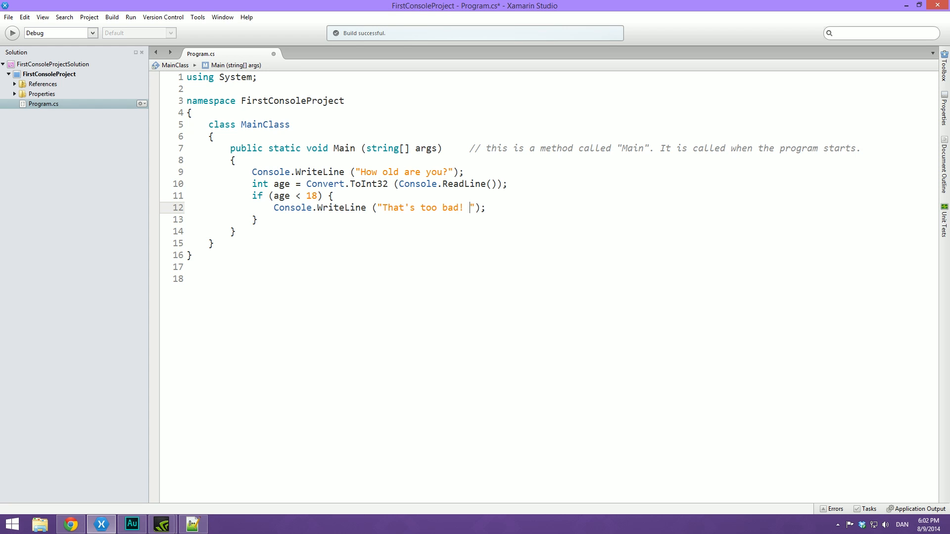
{"action": "type", "text": "You will ha"}
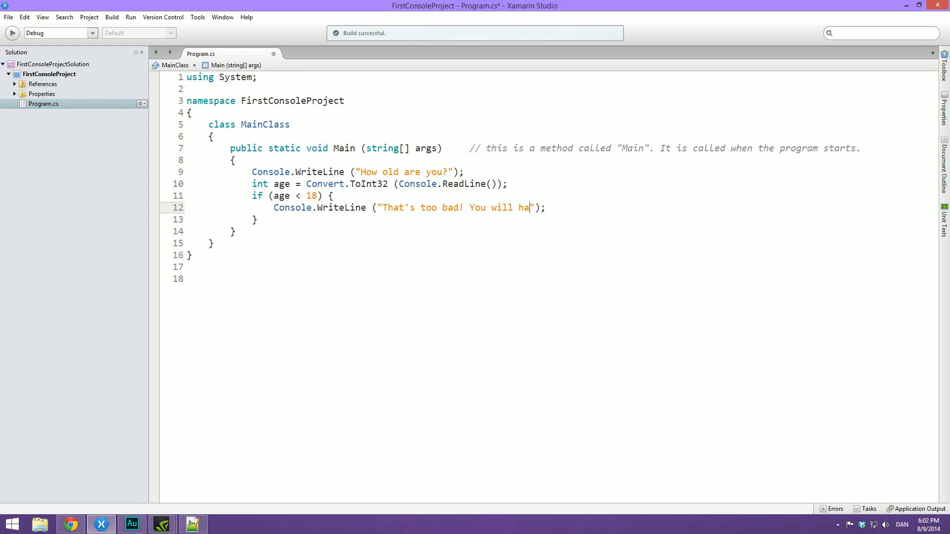
{"action": "type", "text": "ve to wait a co"}
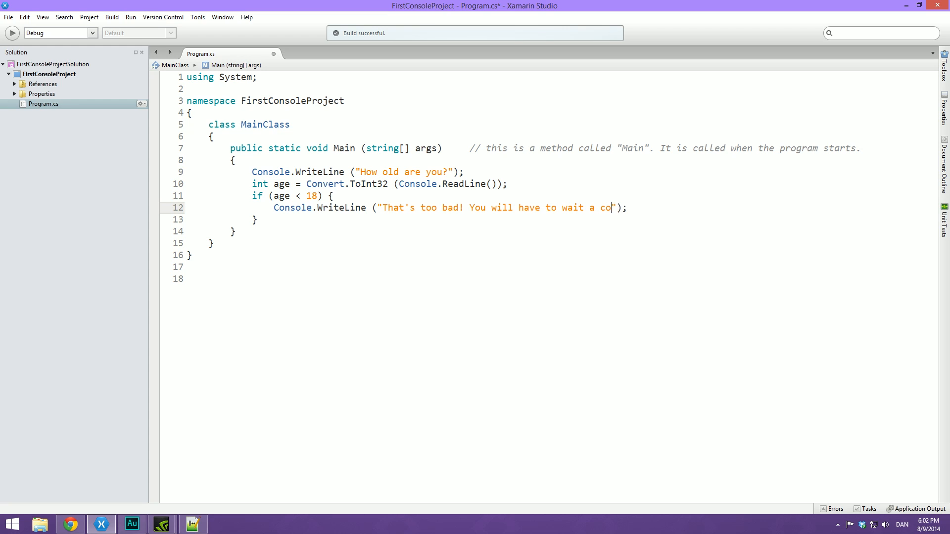
{"action": "type", "text": "uple of years"}
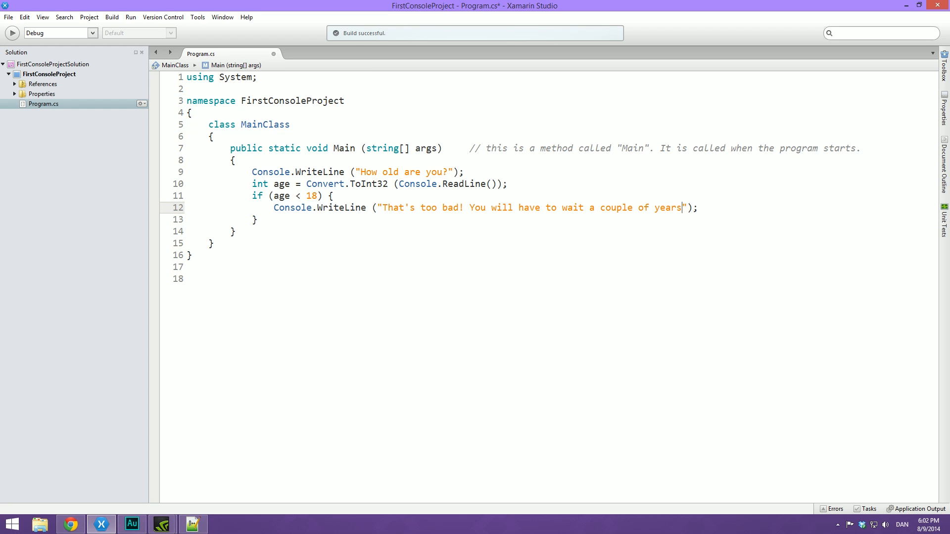
{"action": "type", "text": "."}
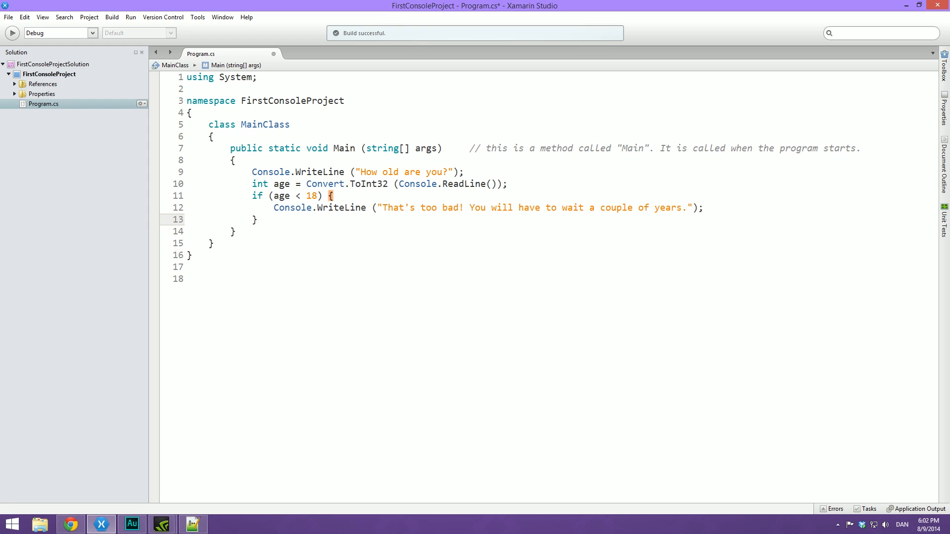
{"action": "left_click", "coordinate": [257, 220]}
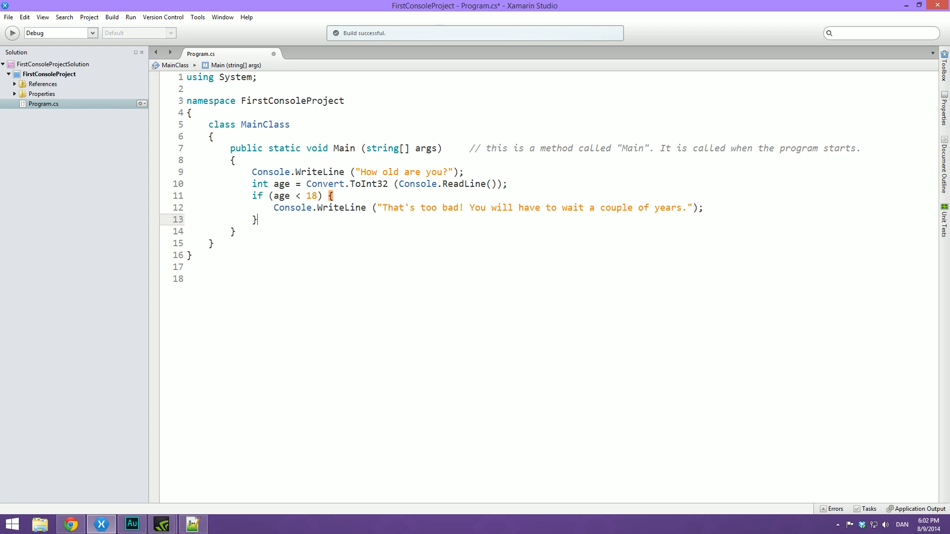
Step: Add an else if (age == 18) branch with an opening brace
{"action": "type", "text": "else"}
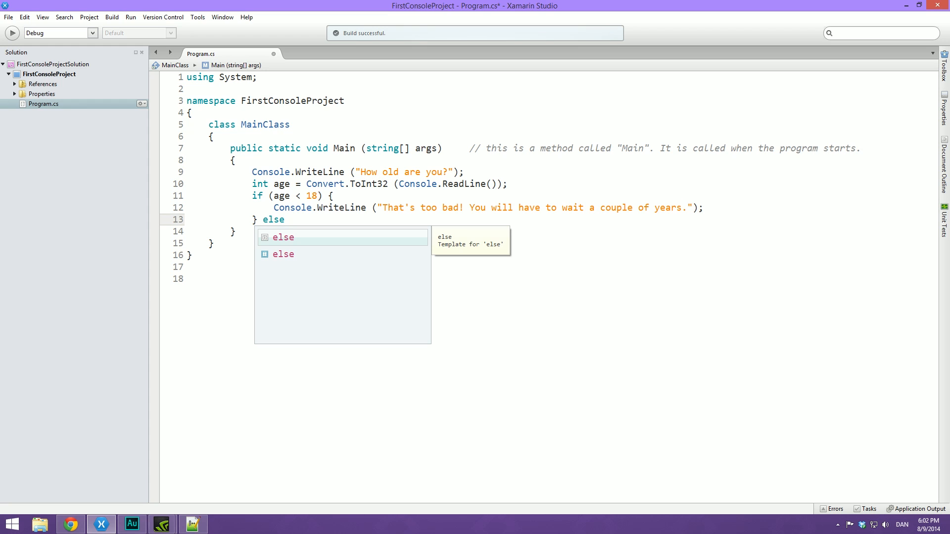
{"action": "left_click", "coordinate": [285, 220]}
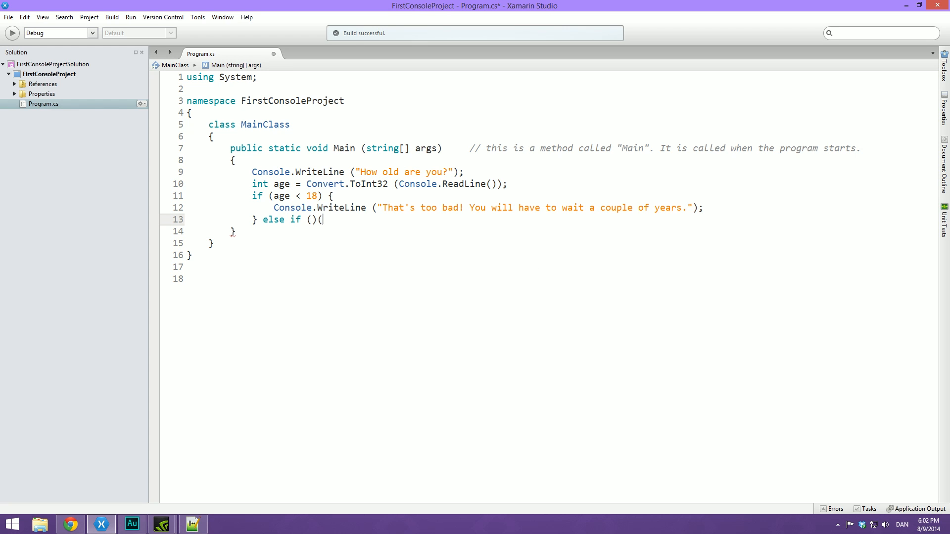
{"action": "key", "text": "Backspace"}
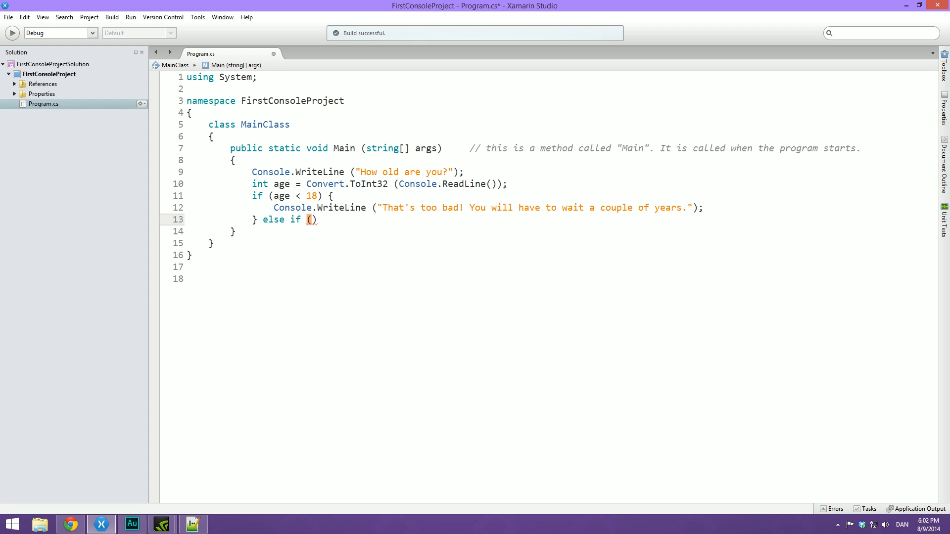
{"action": "type", "text": "age == 1"}
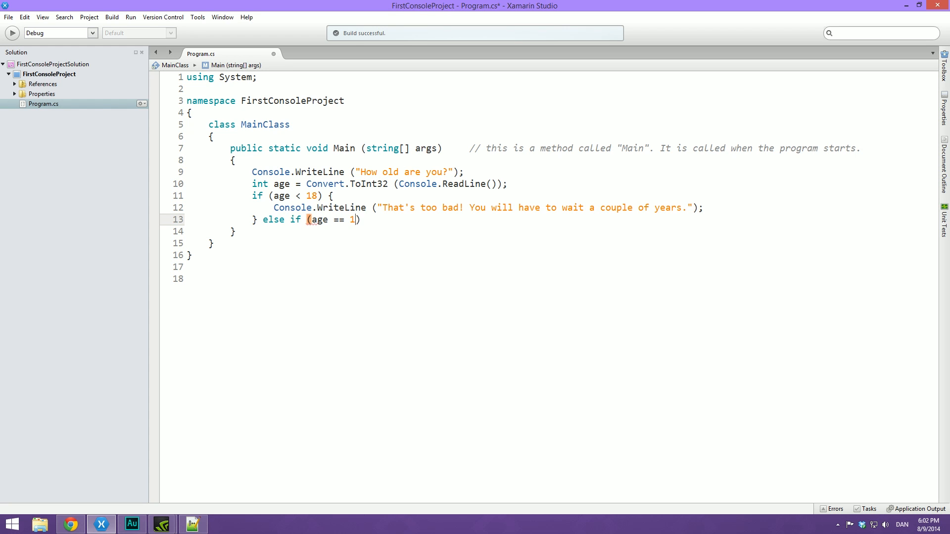
{"action": "type", "text": "8"}
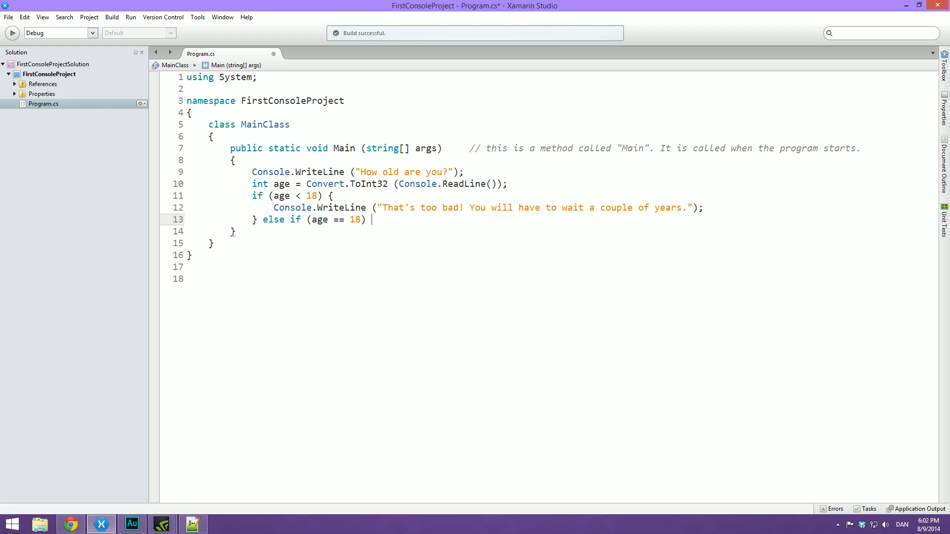
{"action": "type", "text": "{"}
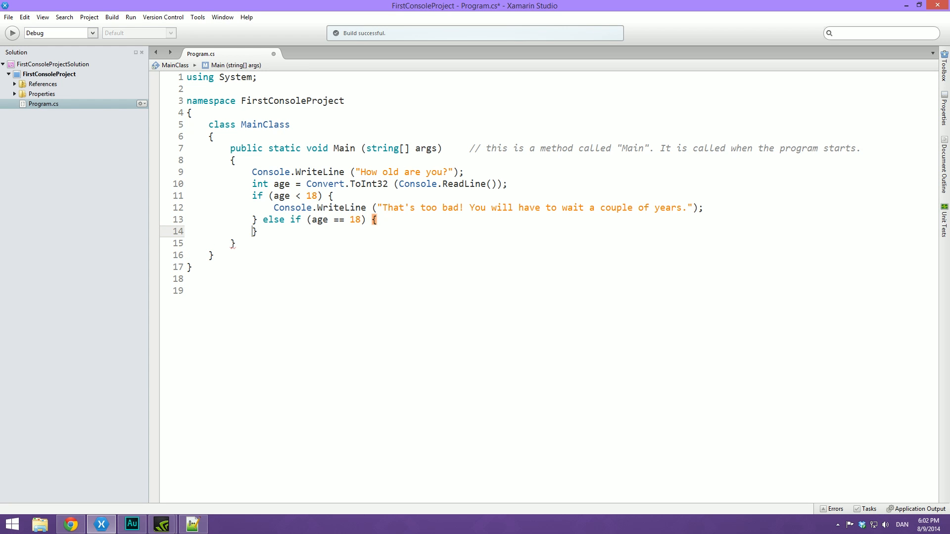
Step: Print "Puh, barely made it!" in the age 18 branch, then begin an else below
{"action": "type", "text": "Console.WriteLine"}
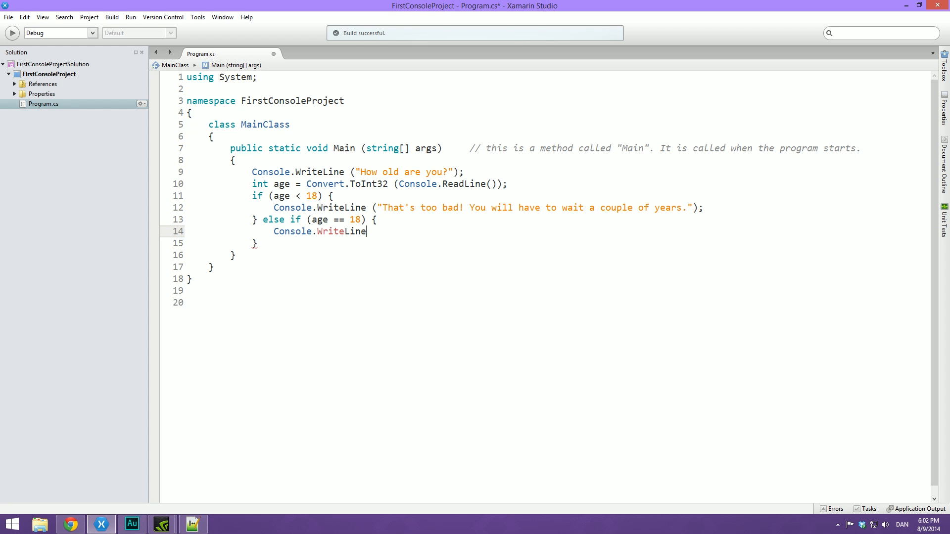
{"action": "type", "text": "();"}
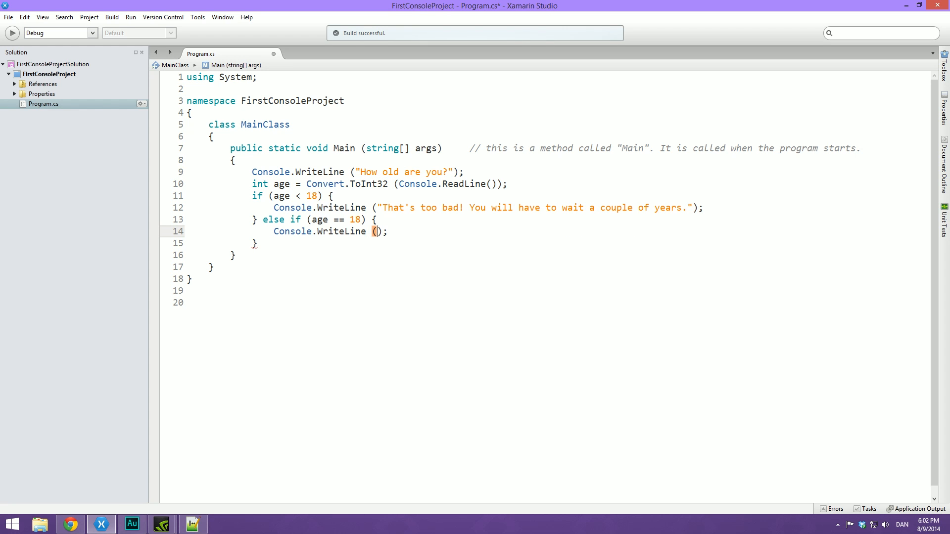
{"action": "type", "text": "\""}
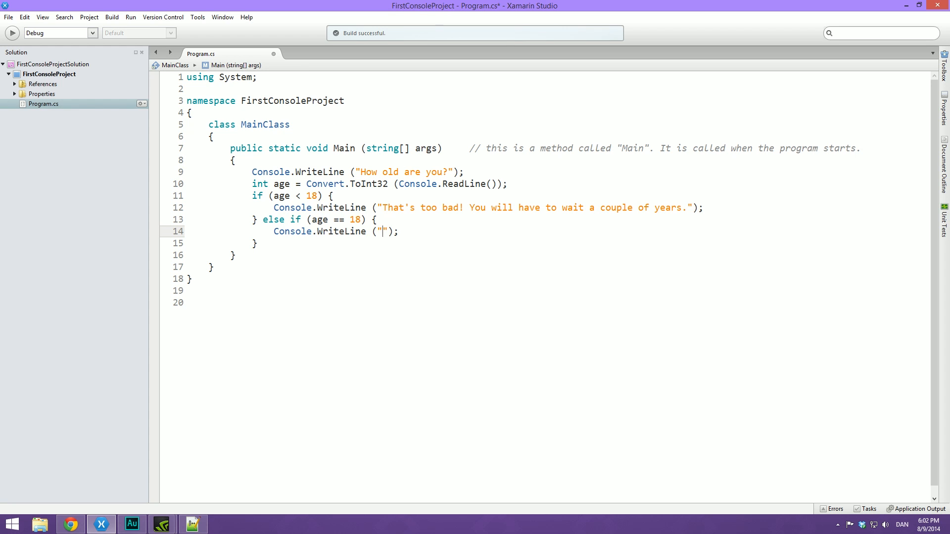
{"action": "type", "text": "Puh, barely made it!"}
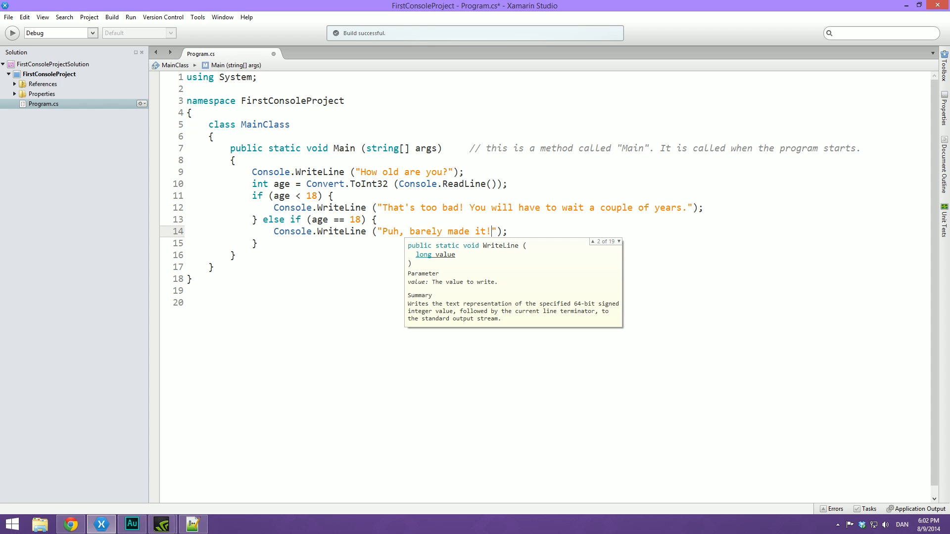
{"action": "left_click", "coordinate": [525, 234]}
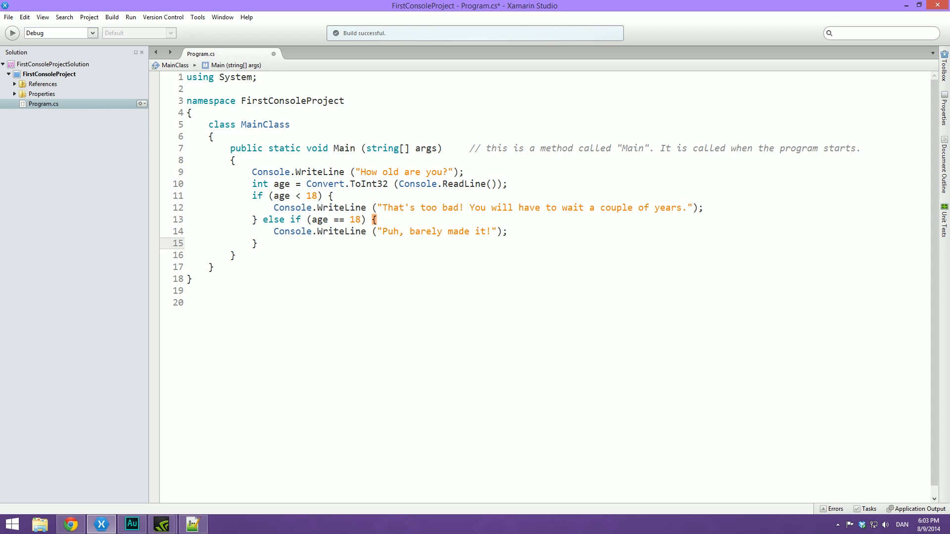
{"action": "type", "text": "else {"}
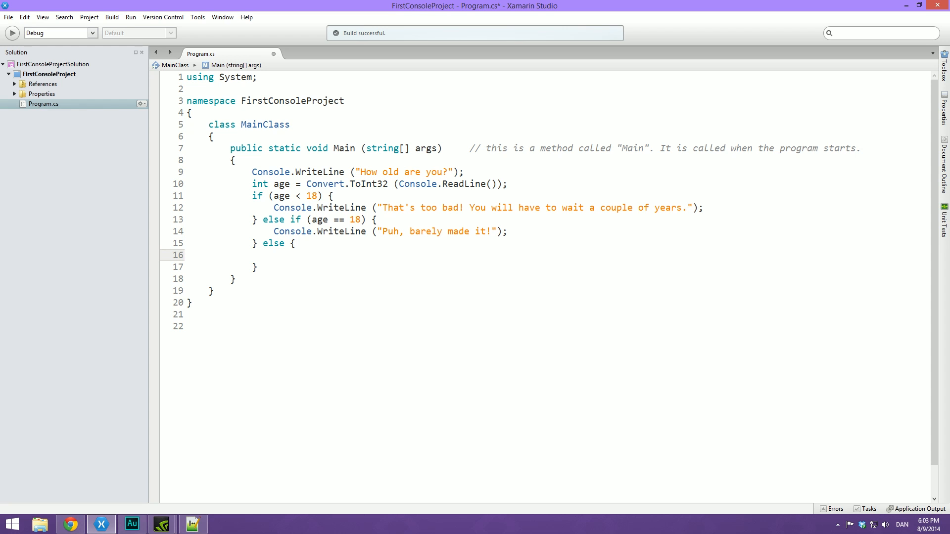
Step: Write Console.WriteLine("You are allowed to enter.") inside the else block
{"action": "type", "text": "Console.WriteLine"}
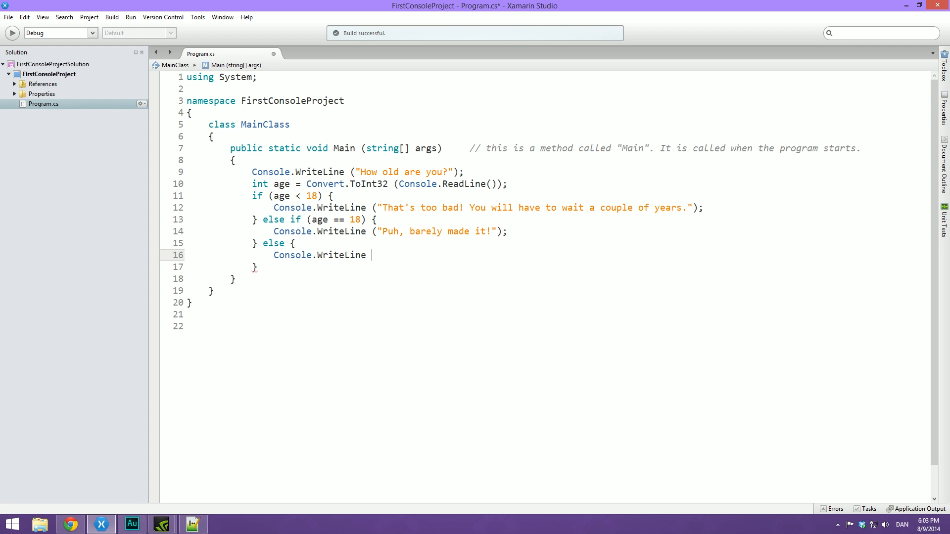
{"action": "type", "text": "();"}
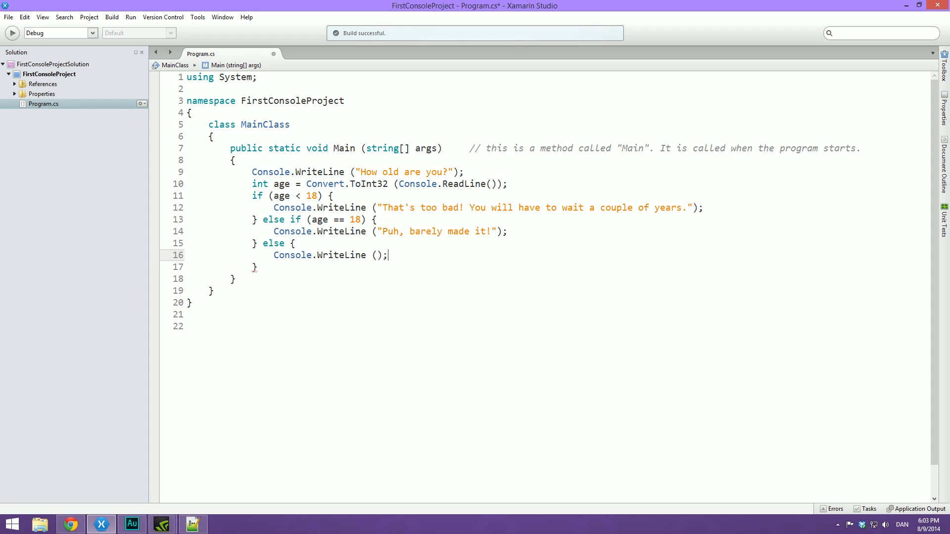
{"action": "type", "text": "\"\""}
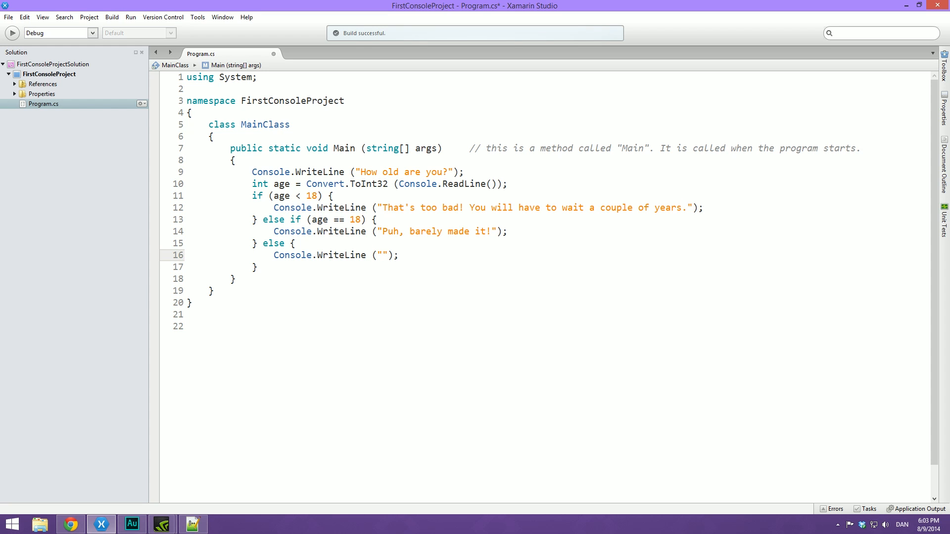
{"action": "type", "text": "You are allowed to ente"}
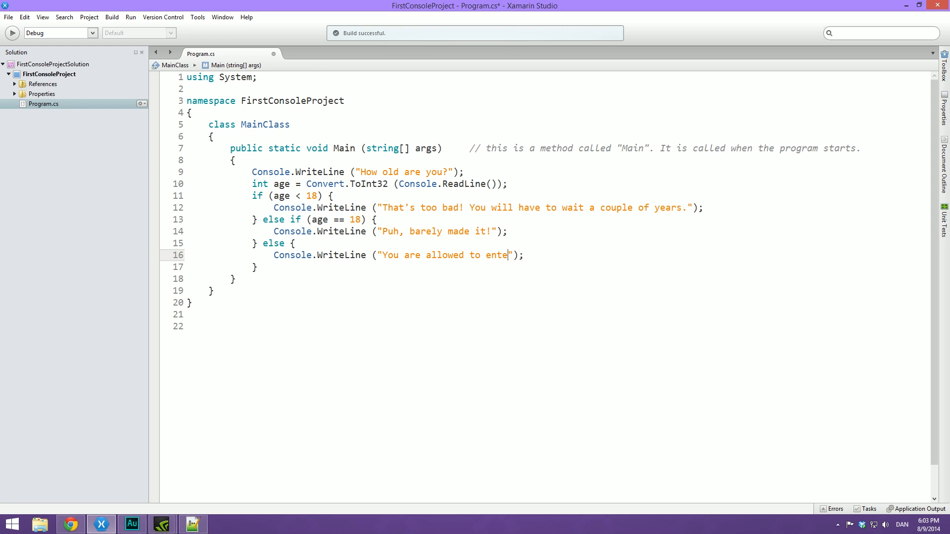
{"action": "type", "text": "."}
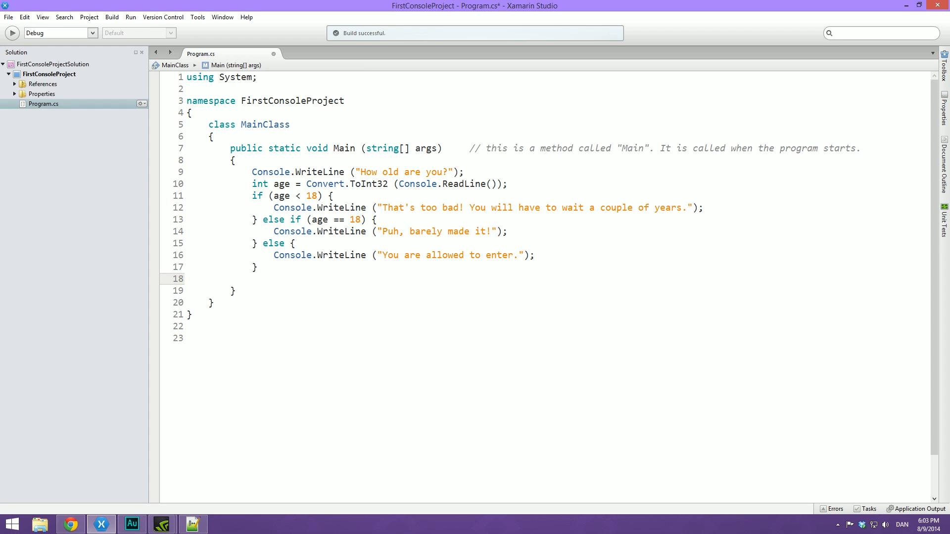
Step: Add Console.ReadKey(); after the if/else chain and review the code
{"action": "type", "text": "Console.r"}
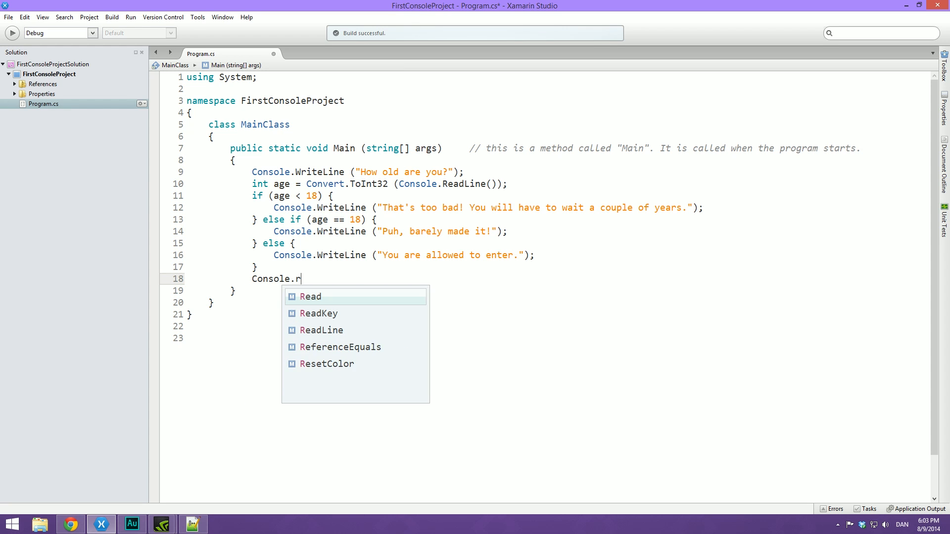
{"action": "type", "text": "eadKey"}
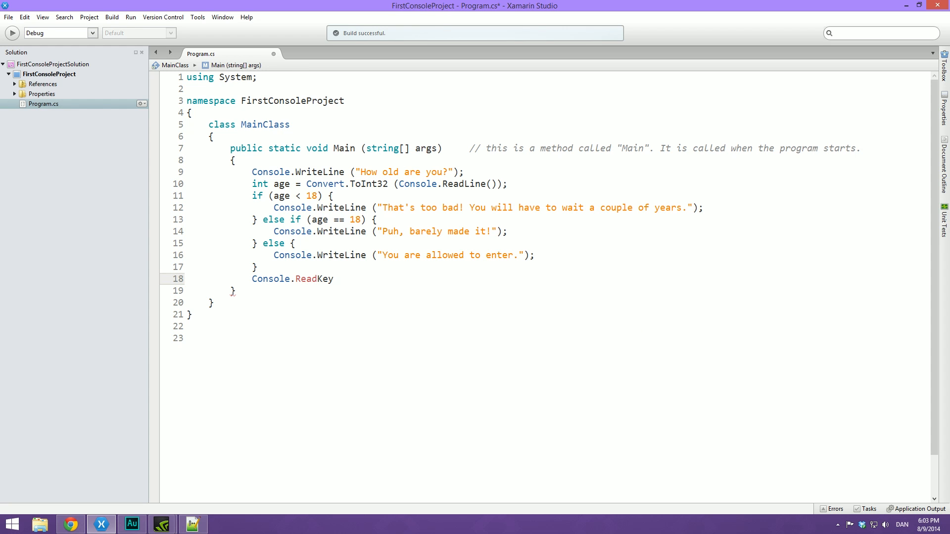
{"action": "type", "text": "()"}
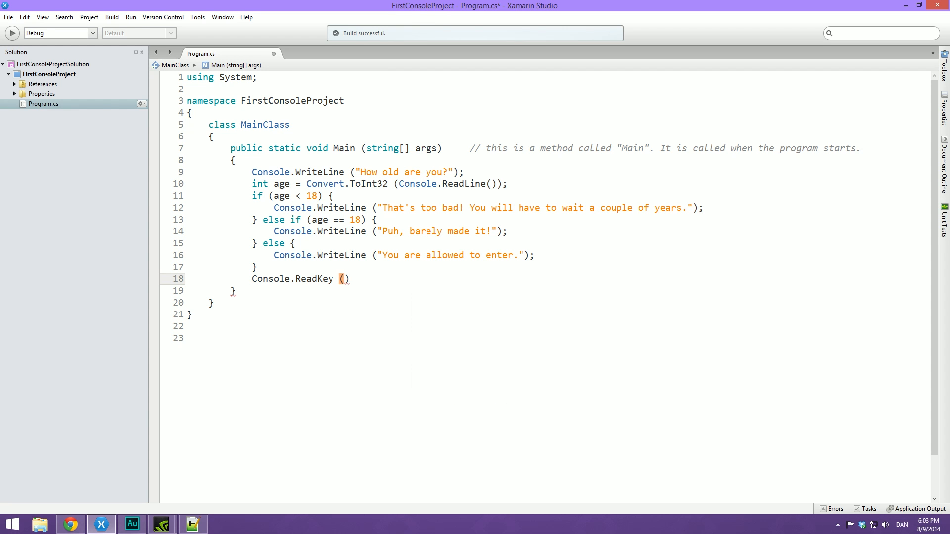
{"action": "type", "text": ";"}
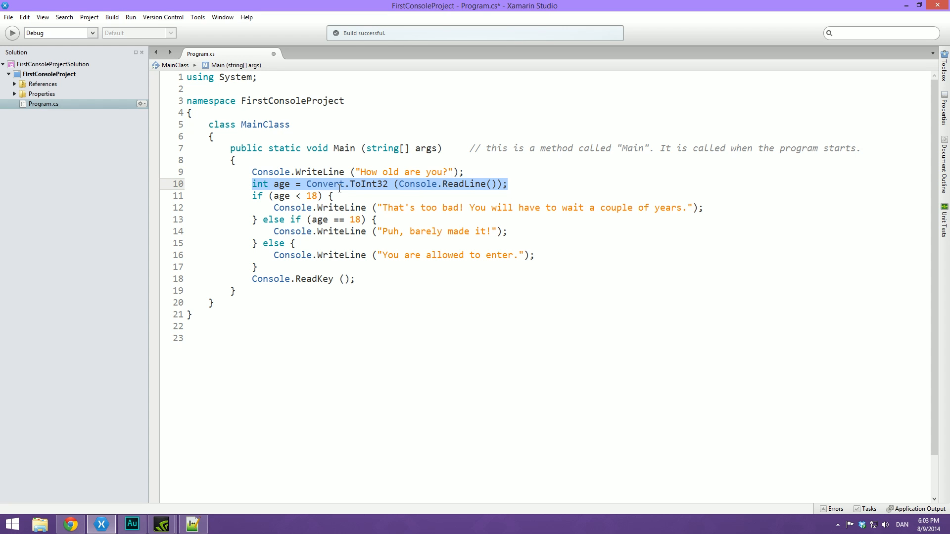
{"action": "mouse_move", "coordinate": [327, 208]}
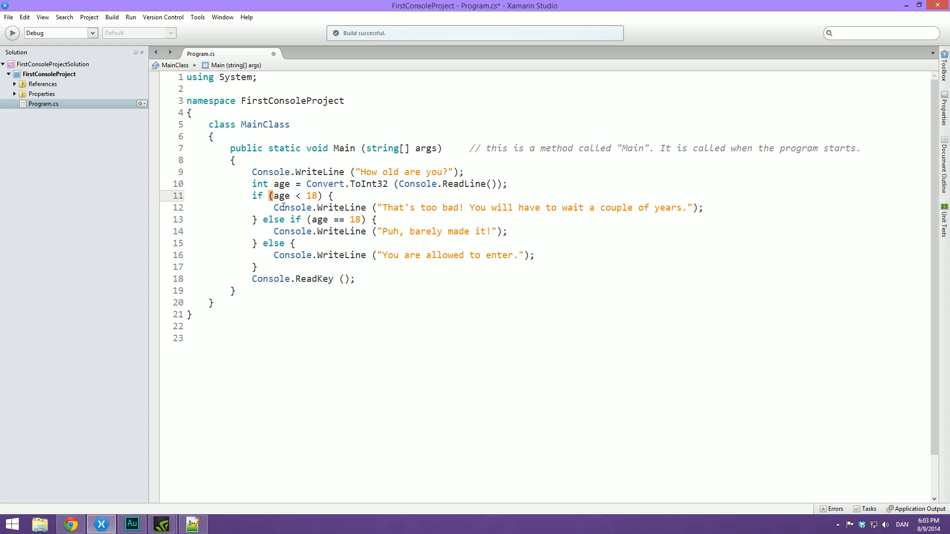
{"action": "left_click_drag", "start_coordinate": [273, 207], "coordinate": [702, 207]}
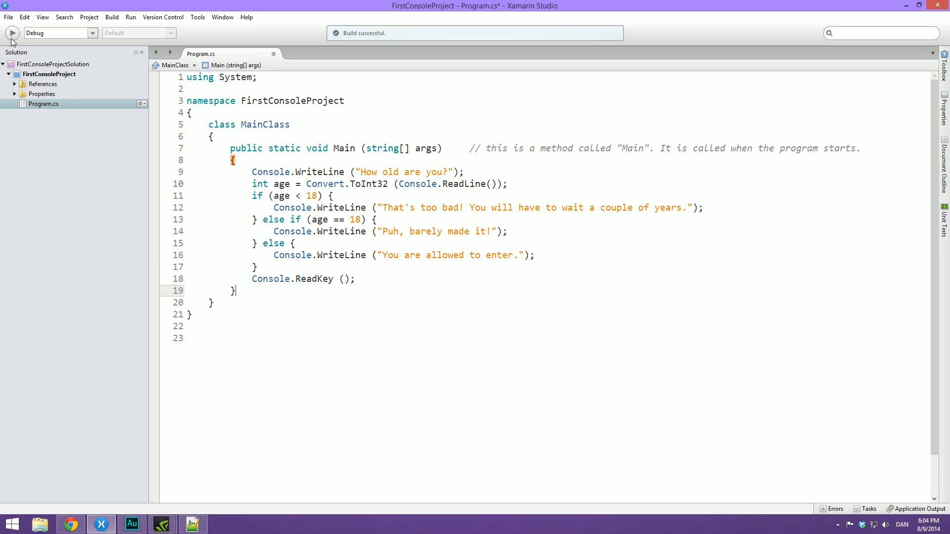
Step: Run the program and enter ages 17, 18 and 45 in the console
{"action": "left_click", "coordinate": [12, 33]}
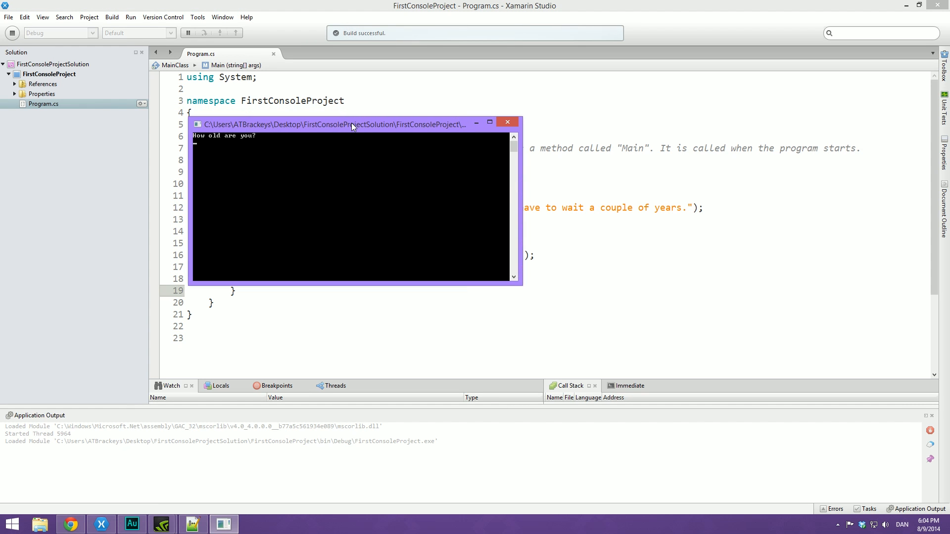
{"action": "type", "text": "17"}
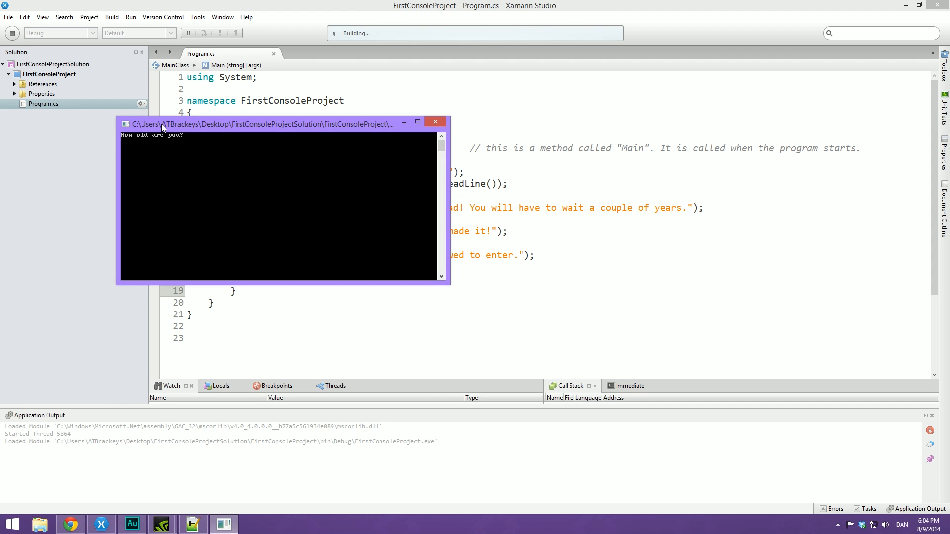
{"action": "type", "text": "18"}
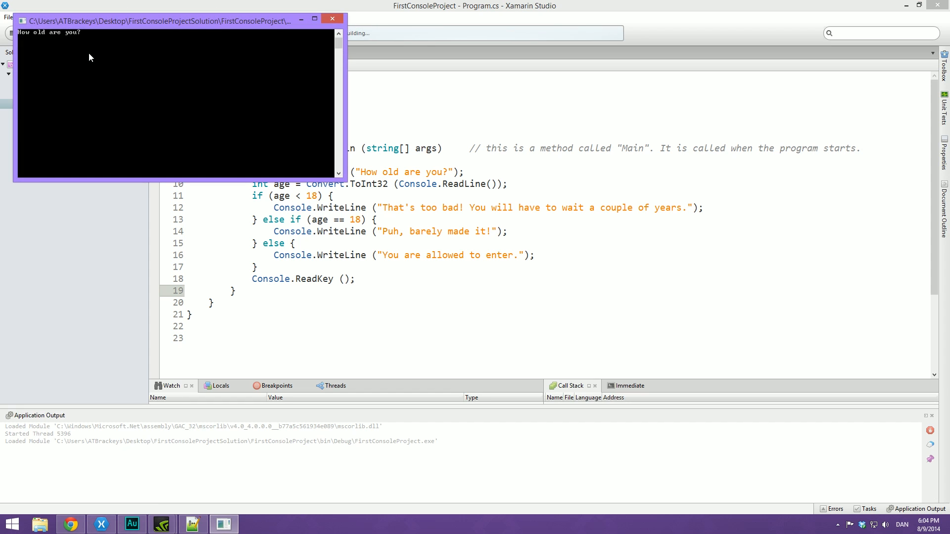
{"action": "type", "text": "45"}
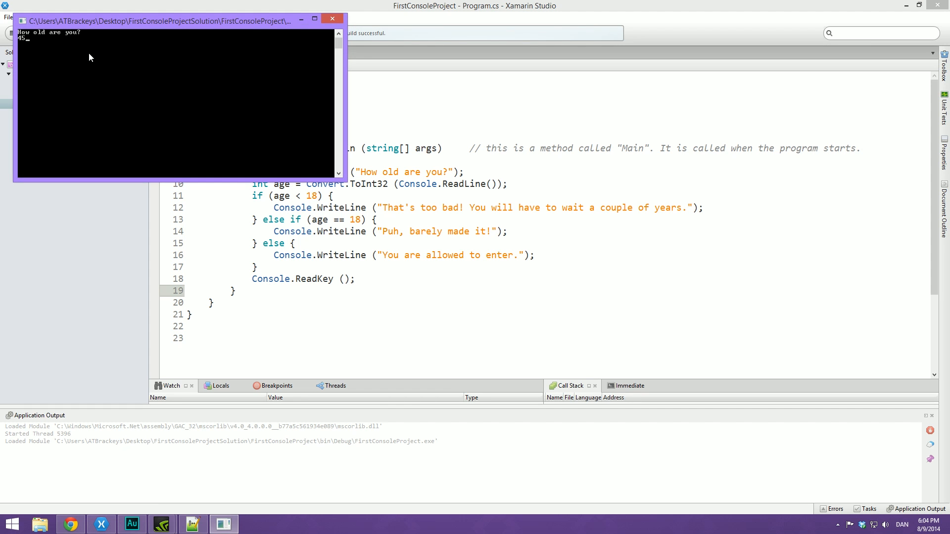
{"action": "key", "text": "enter"}
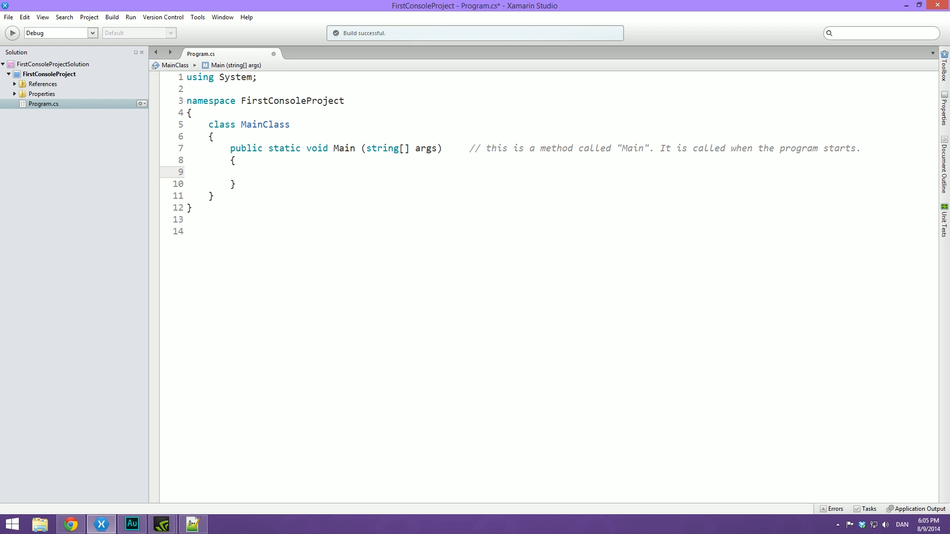
{"action": "left_click", "coordinate": [251, 172]}
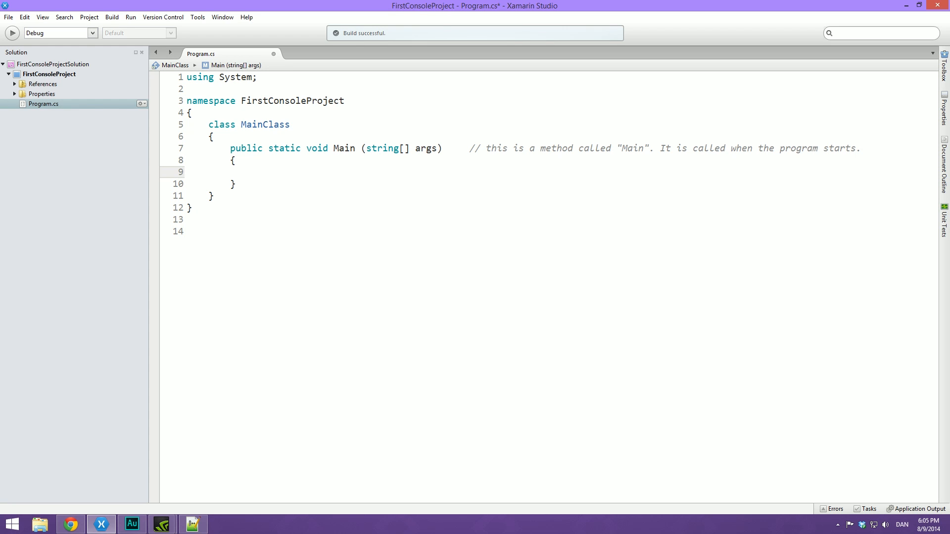
{"action": "left_click", "coordinate": [252, 171]}
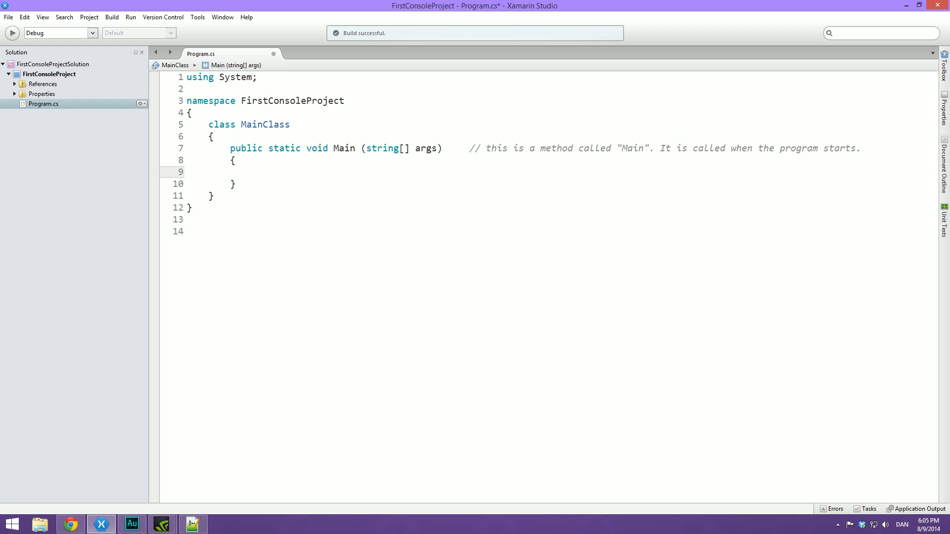
{"action": "left_click", "coordinate": [252, 171]}
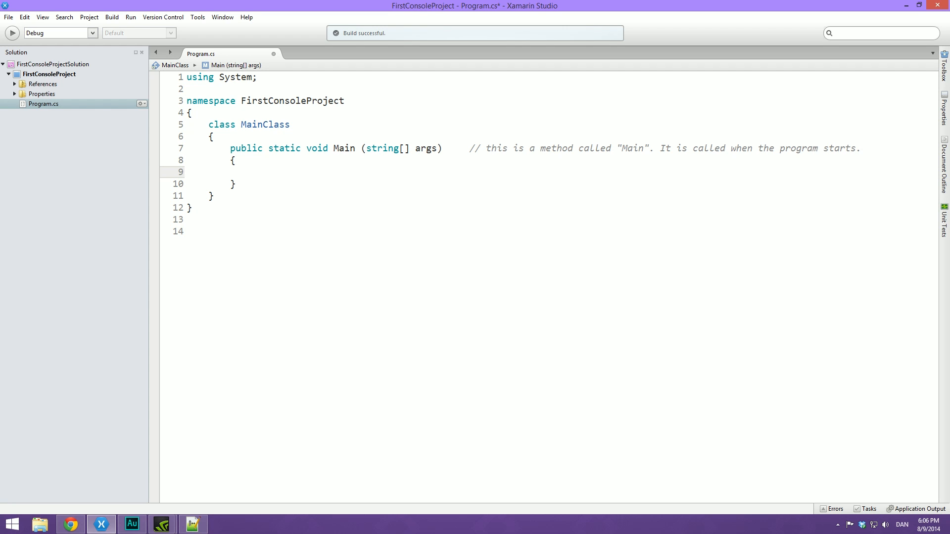
{"action": "left_click", "coordinate": [252, 171]}
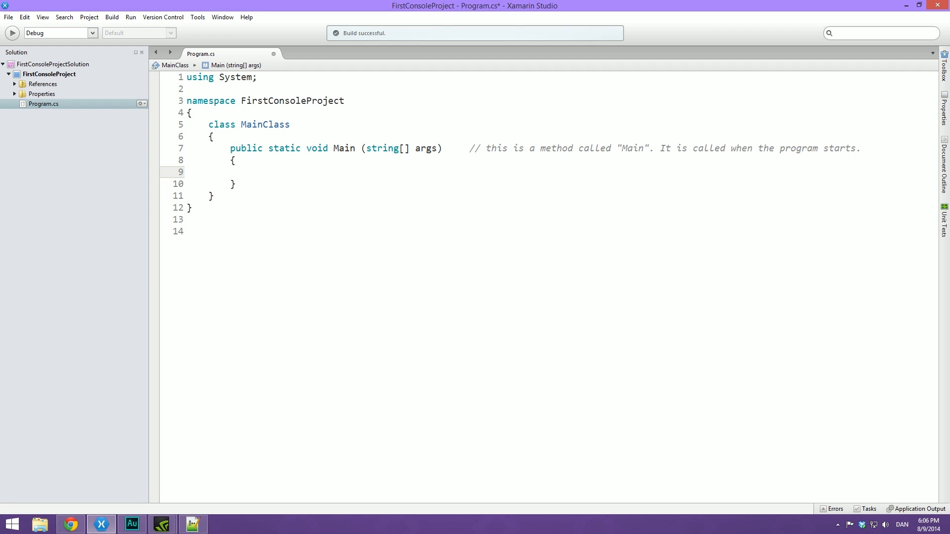
{"action": "left_click", "coordinate": [252, 171]}
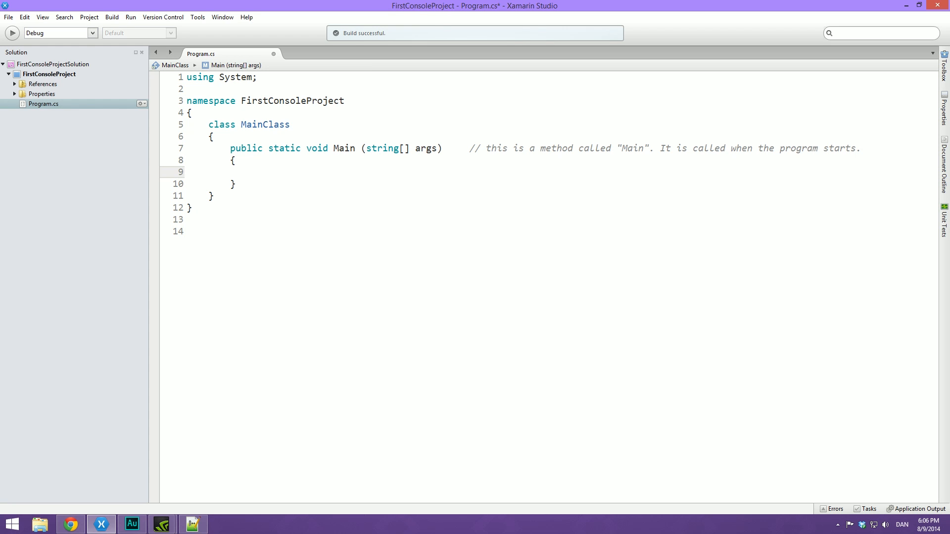
{"action": "left_click", "coordinate": [252, 172]}
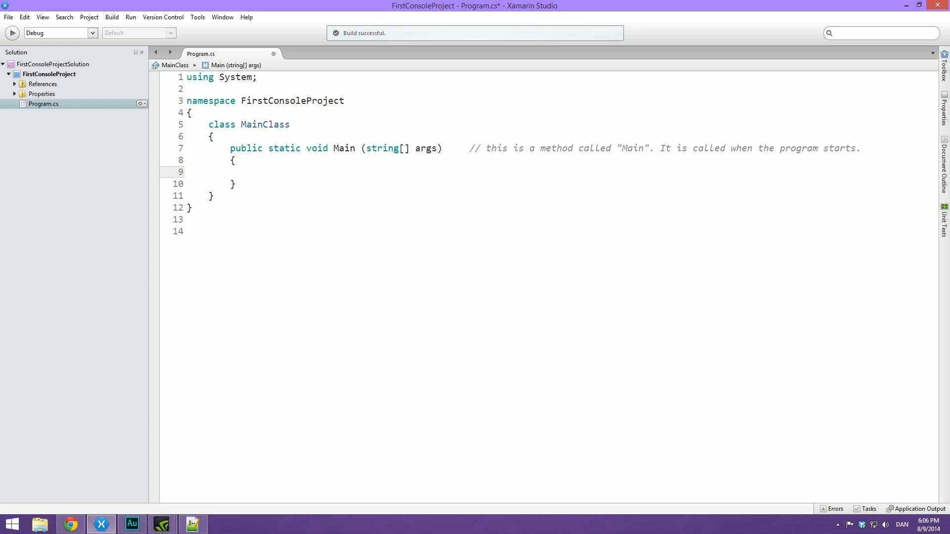
{"action": "left_click", "coordinate": [251, 172]}
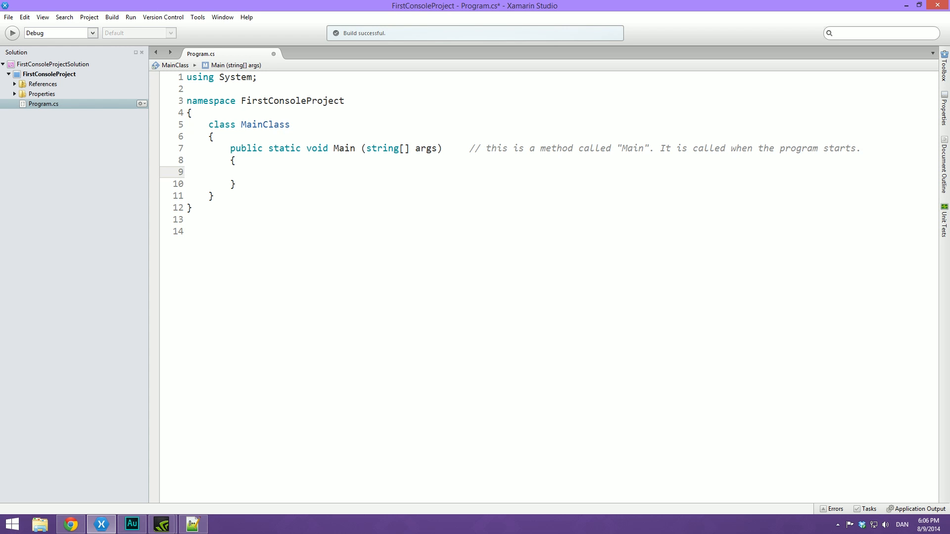
{"action": "left_click", "coordinate": [252, 171]}
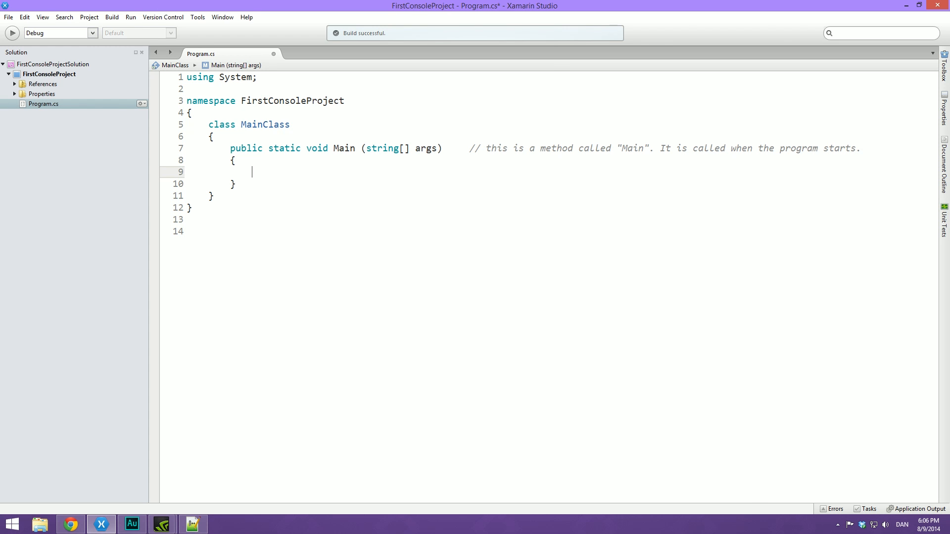